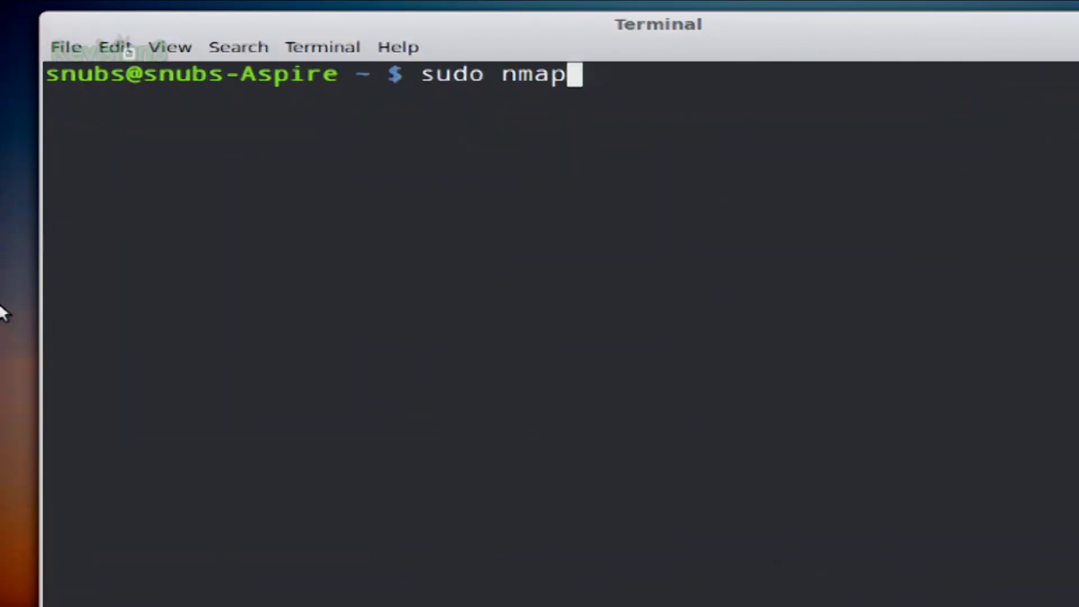
# Step: Run sudo nmap -PO 10.73.31.145, an IP-protocol ping scan showing ports 139 and 445 open
pyautogui.write('-P')
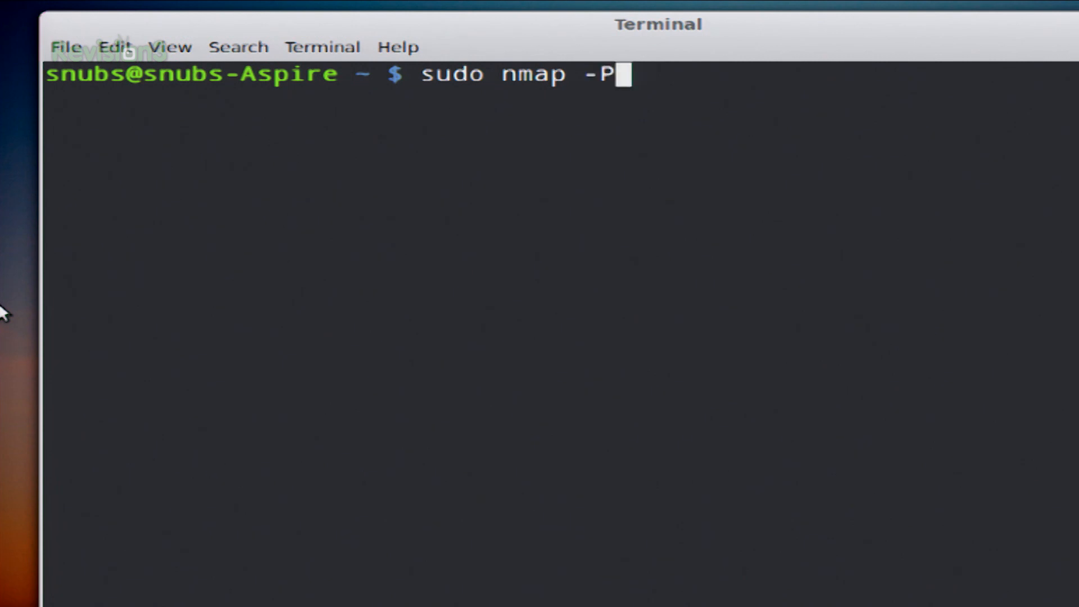
pyautogui.write('O 10')
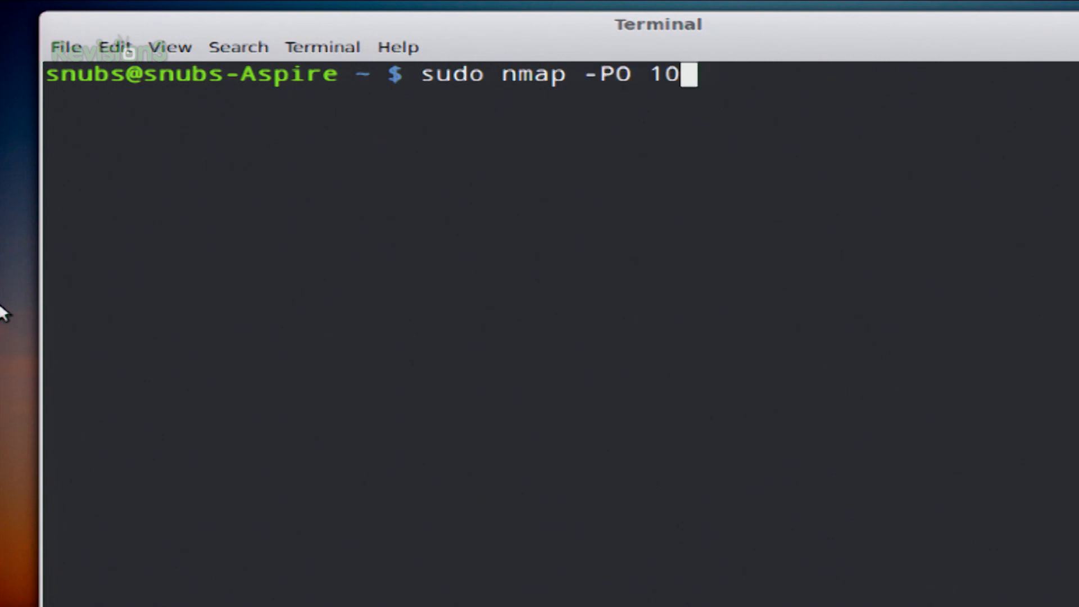
pyautogui.write('.73.31.1')
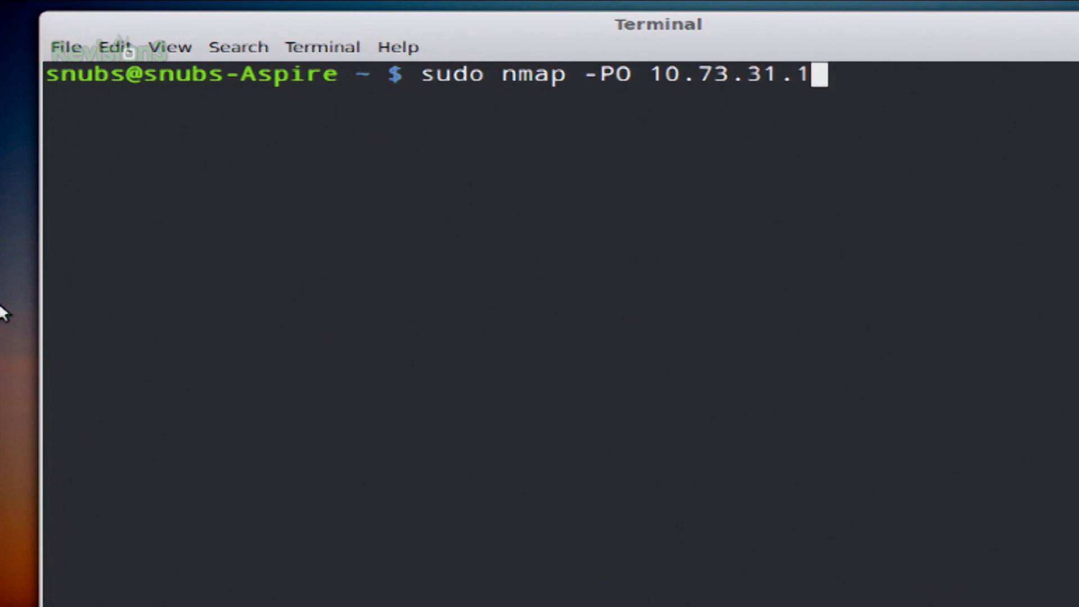
pyautogui.write('45')
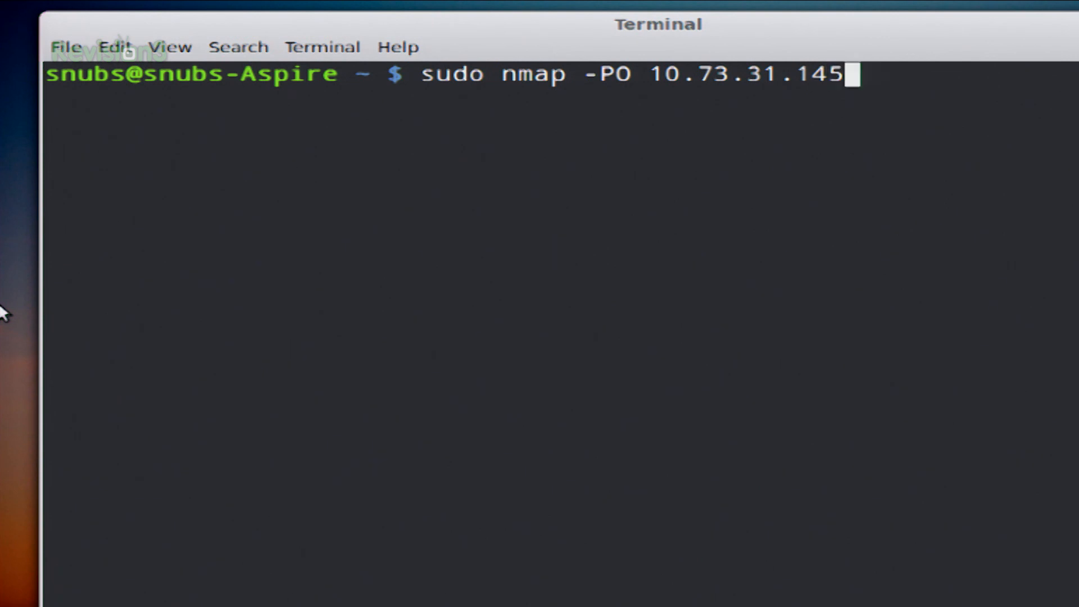
pyautogui.press('Return')
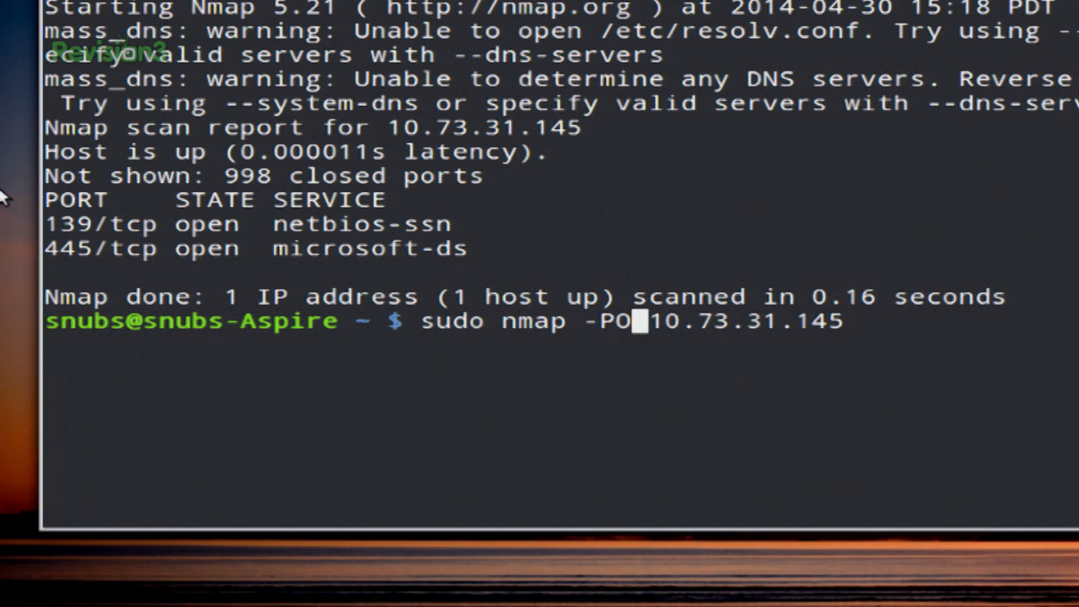
# Step: Rerun the scan as -PO1,2,4 10.73.31.145 to ping with protocols 1, 2 and 4
pyautogui.write('1,2')
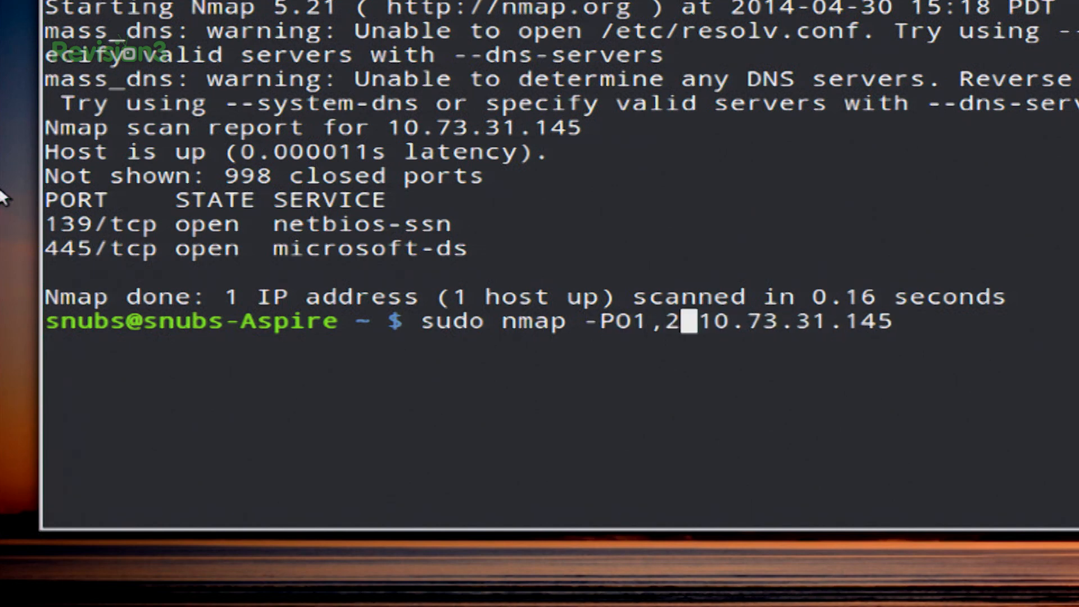
pyautogui.write(',4')
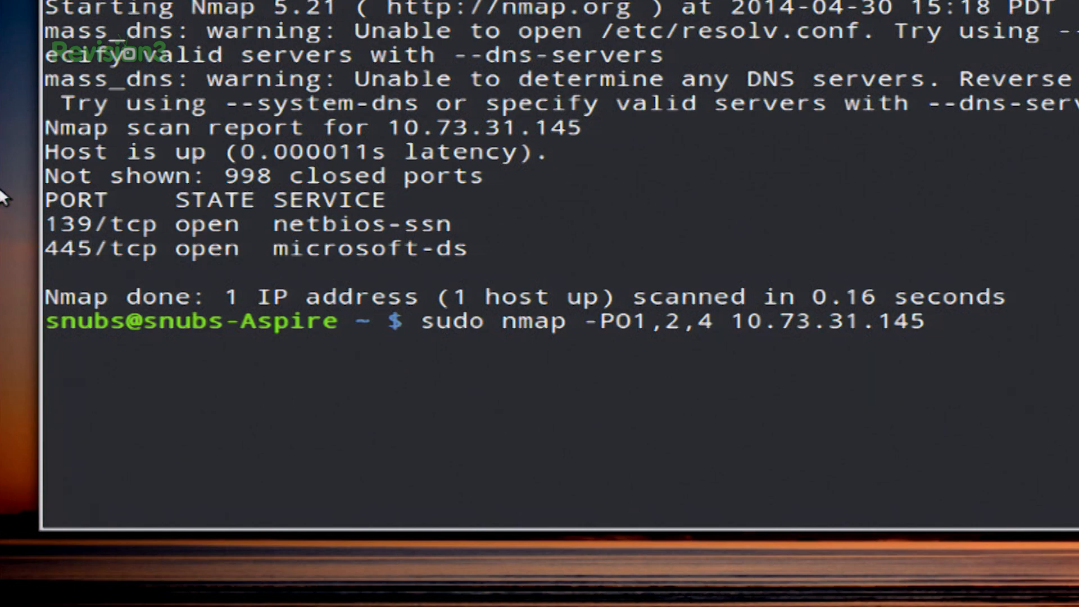
pyautogui.press('Return')
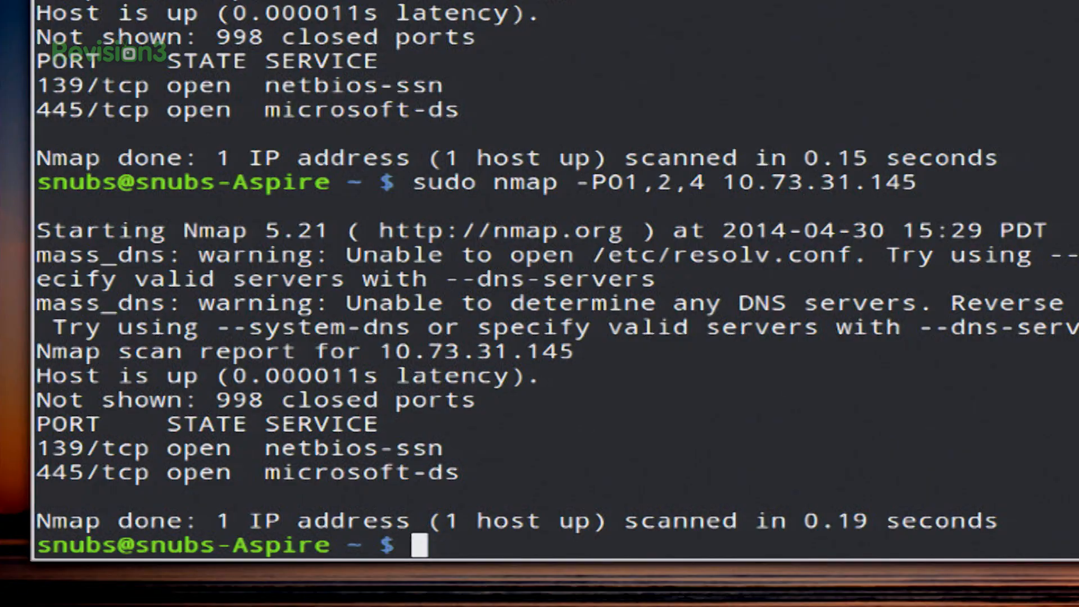
# Step: Run sudo nmap -PR 10.73.31.145, an ARP ping scan reporting ports 139 and 445 open
pyautogui.write('sudo nmap')
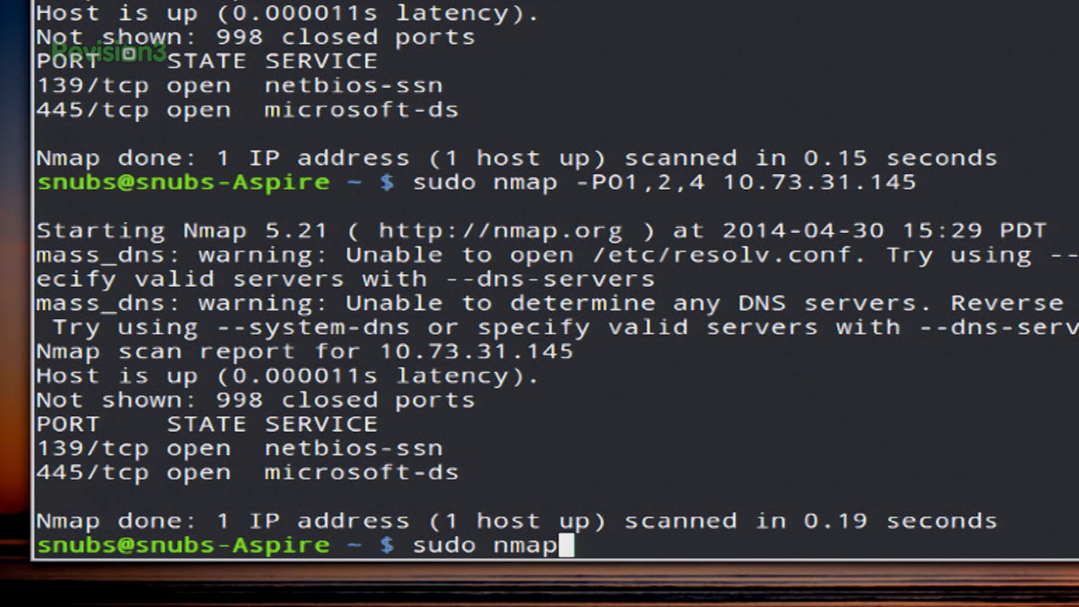
pyautogui.write('-PR')
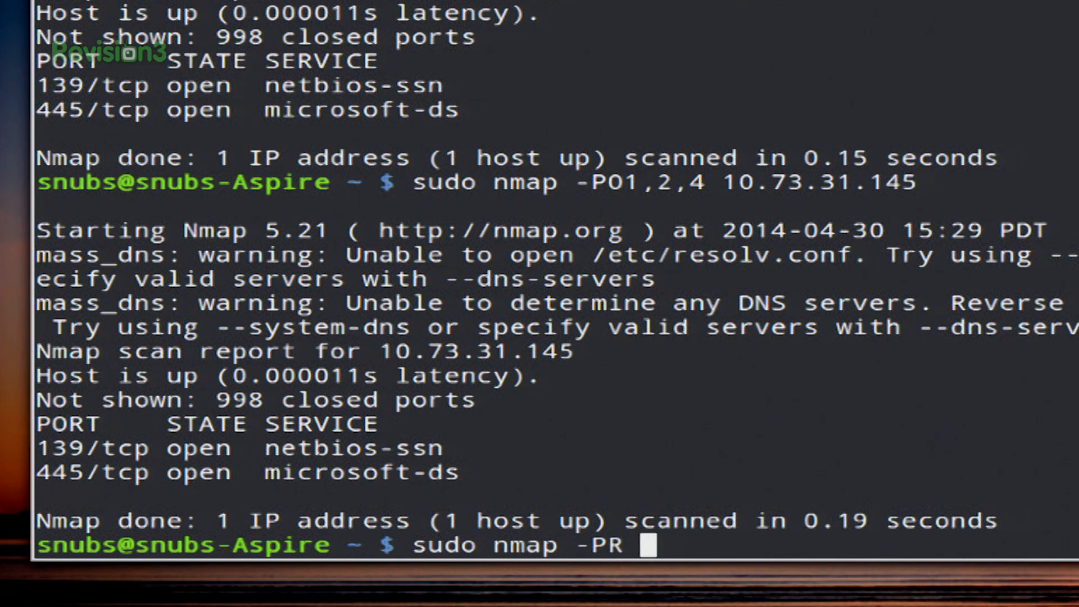
pyautogui.write('10.73')
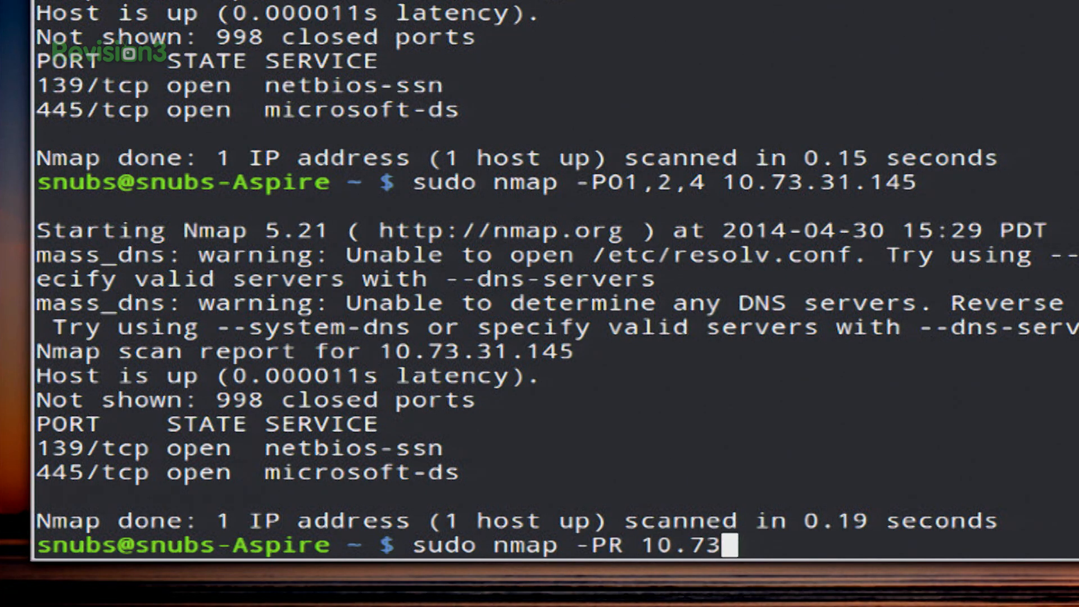
pyautogui.write('.31.145')
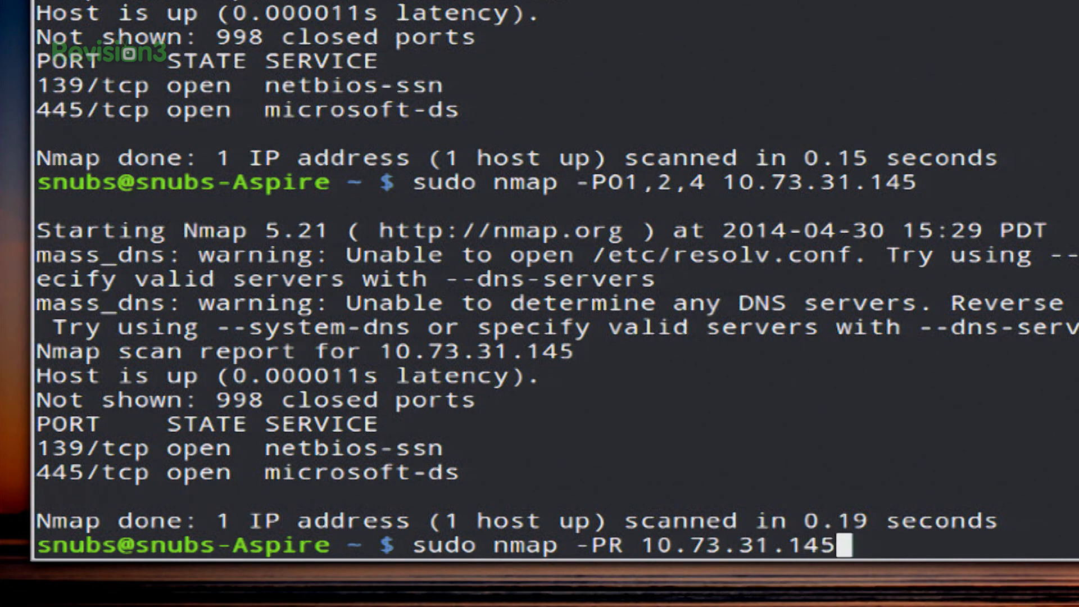
pyautogui.press('Return')
pyautogui.write('su')
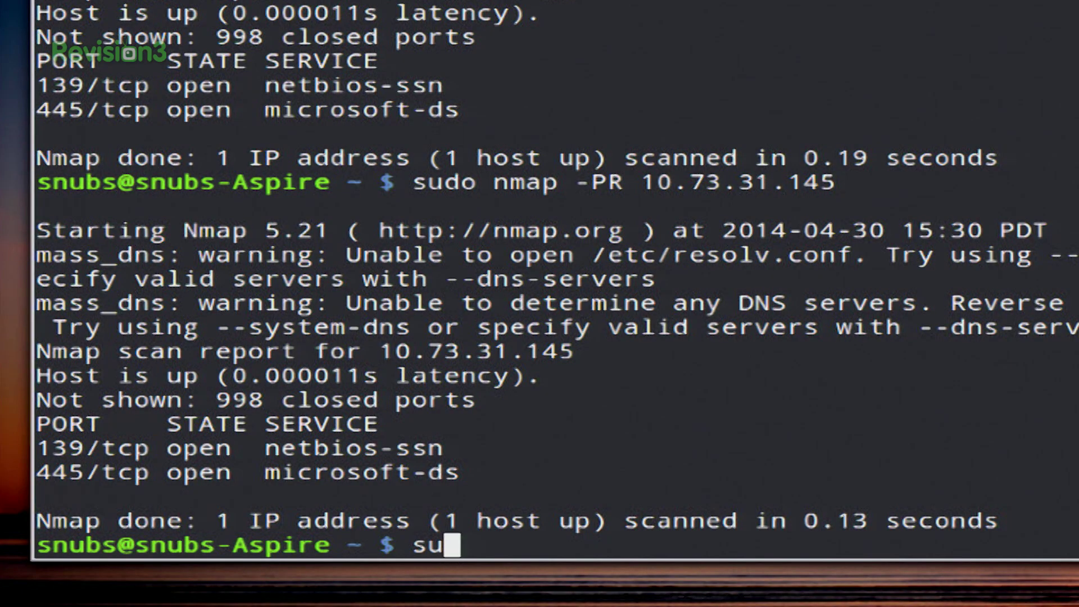
# Step: Ping the forums host for its address and build sudo nmap --traceroute 50.28.75.103
pyautogui.write('do')
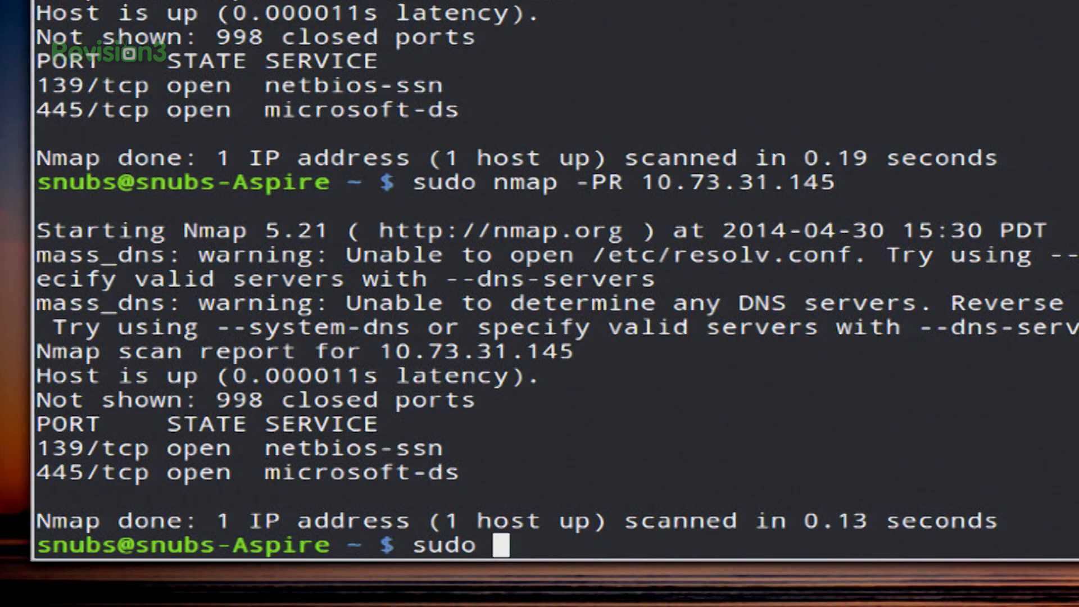
pyautogui.write('nmap -')
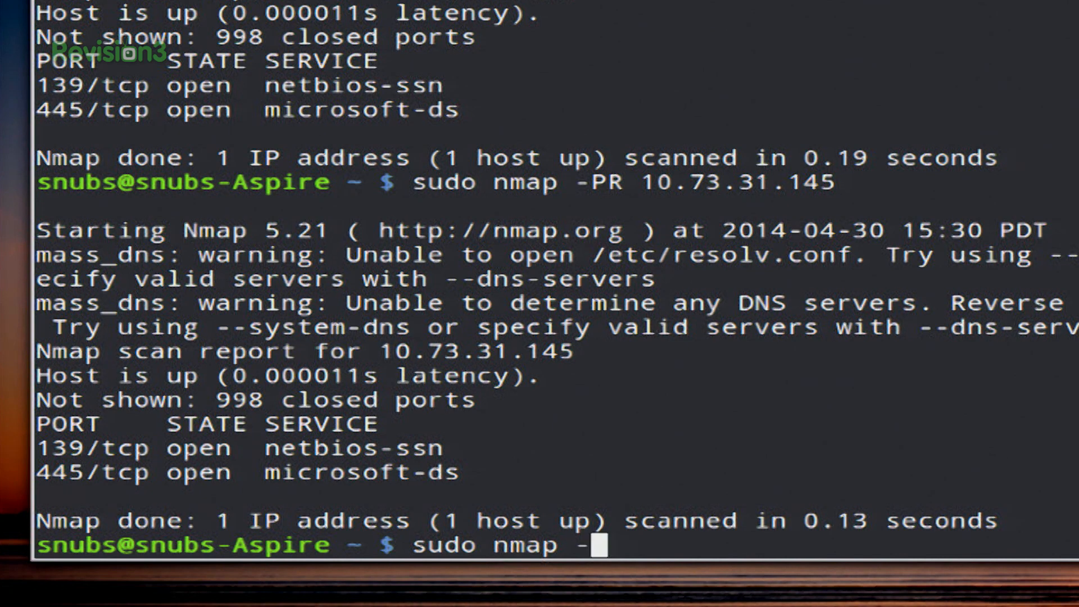
pyautogui.write('-tracer')
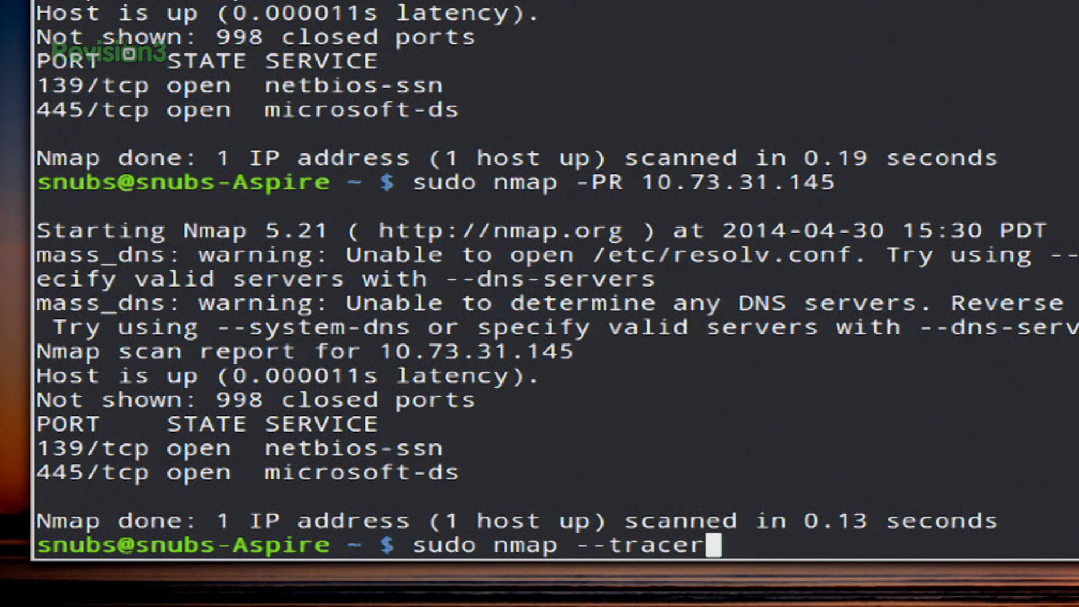
pyautogui.write('oute')
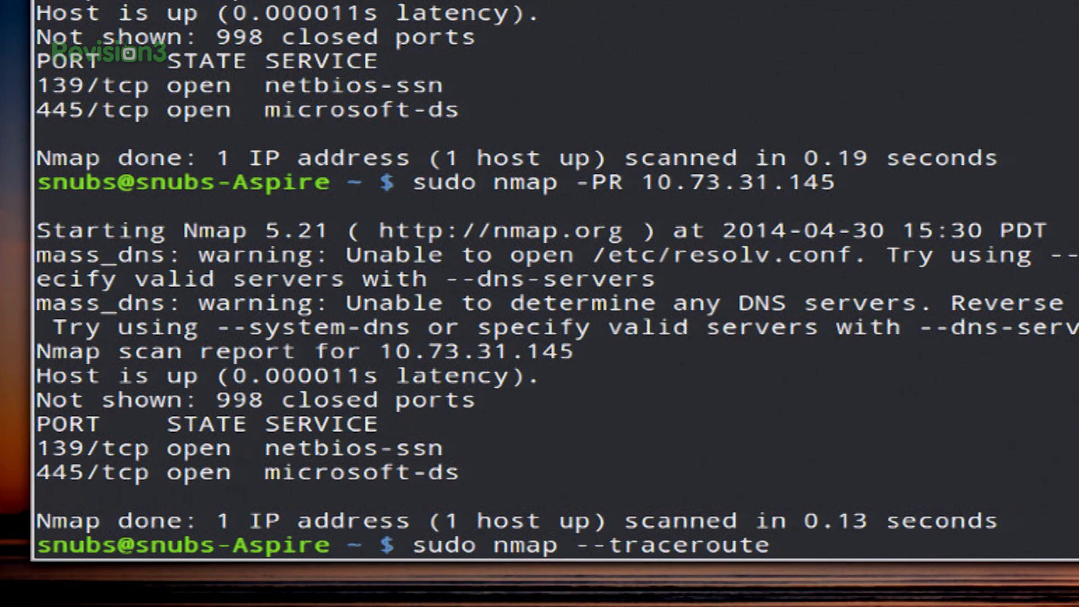
pyautogui.write('50.')
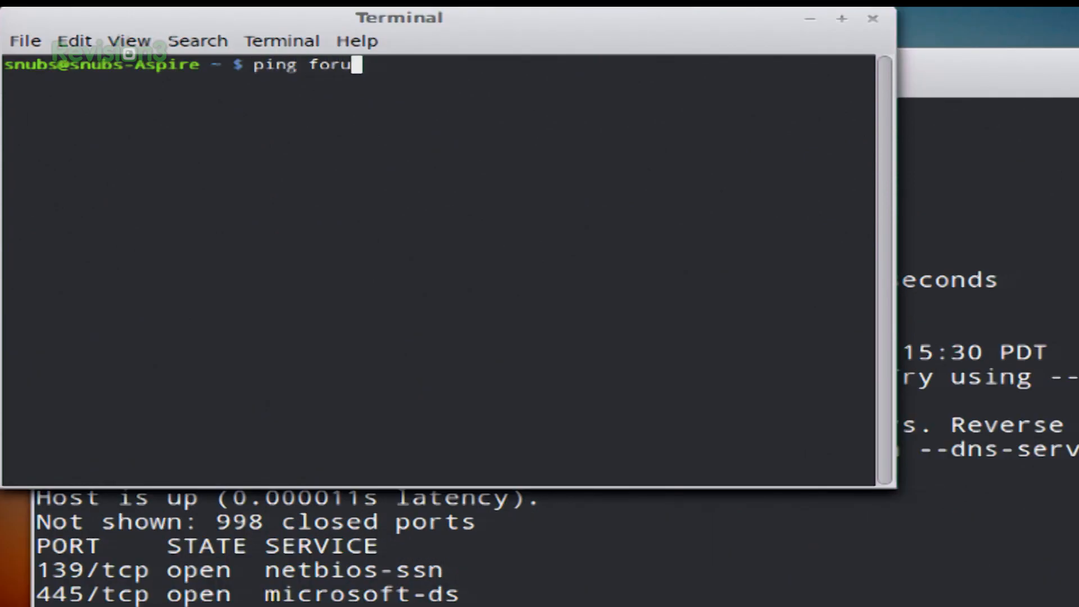
pyautogui.press('Return')
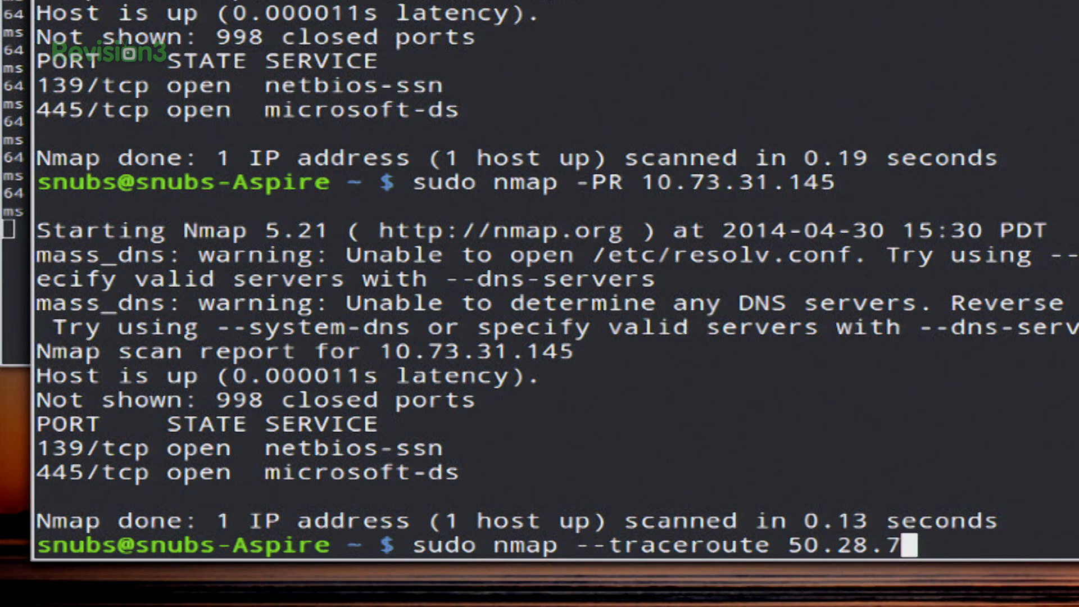
pyautogui.write('5.103')
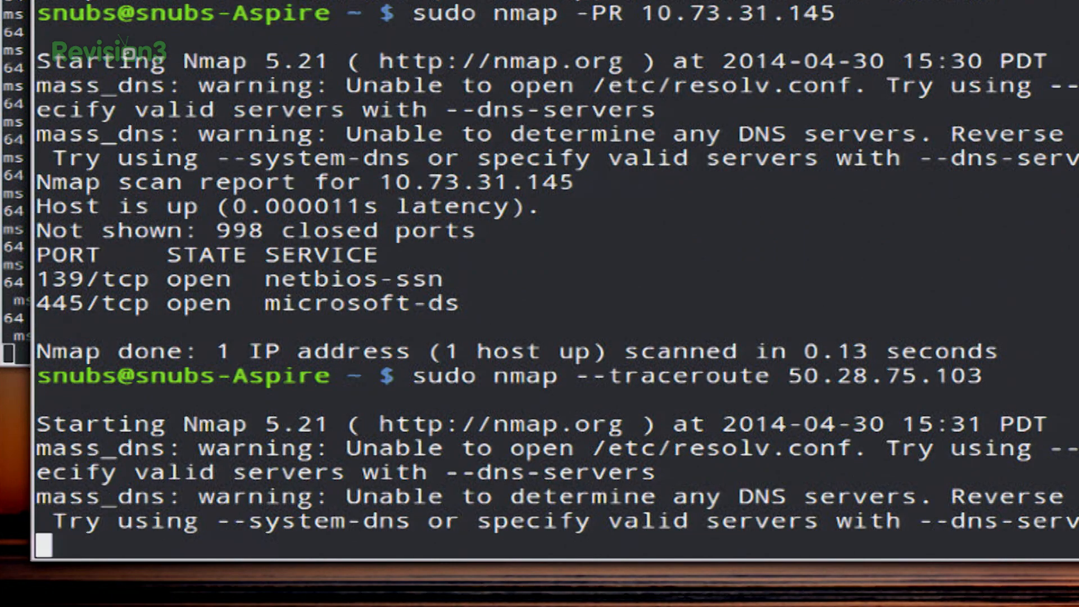
# Step: Scroll through the traceroute results: open ftp, http and mail ports and the hop table to hop 27
pyautogui.scroll(-3)
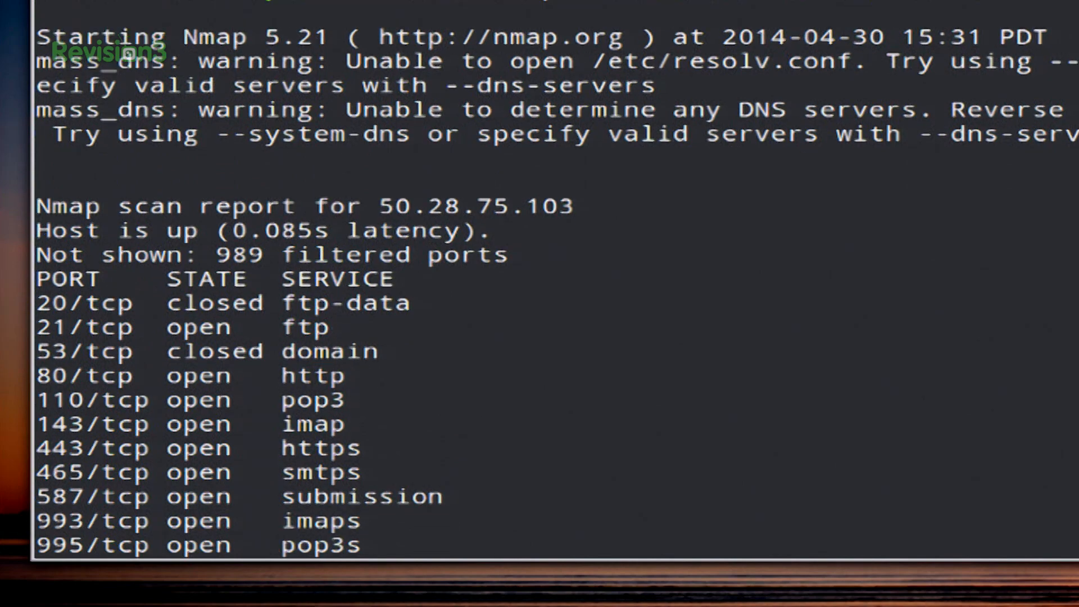
pyautogui.scroll(-3)
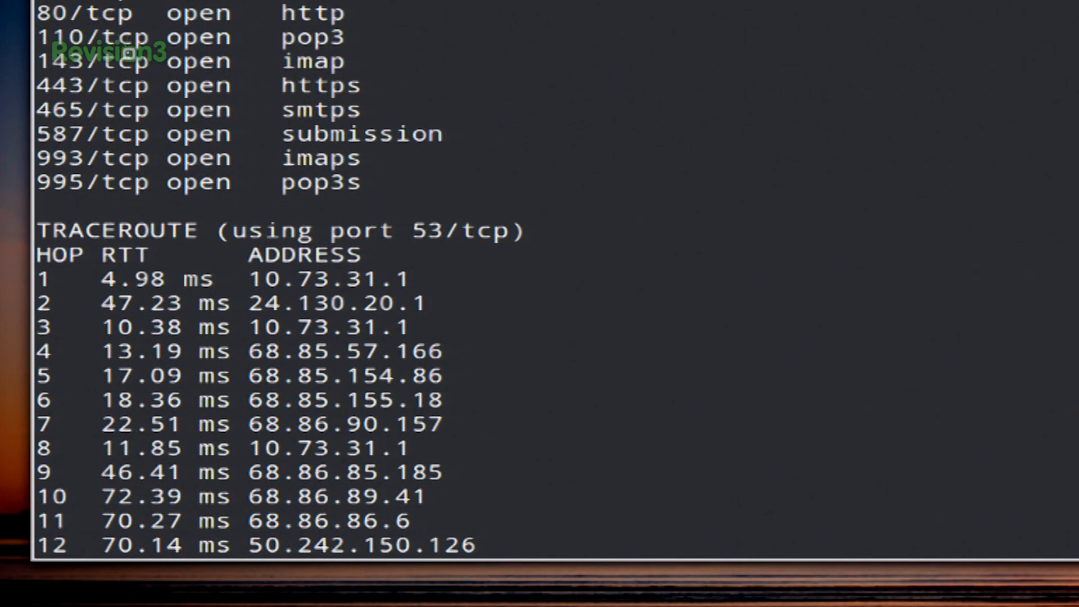
pyautogui.scroll(-3)
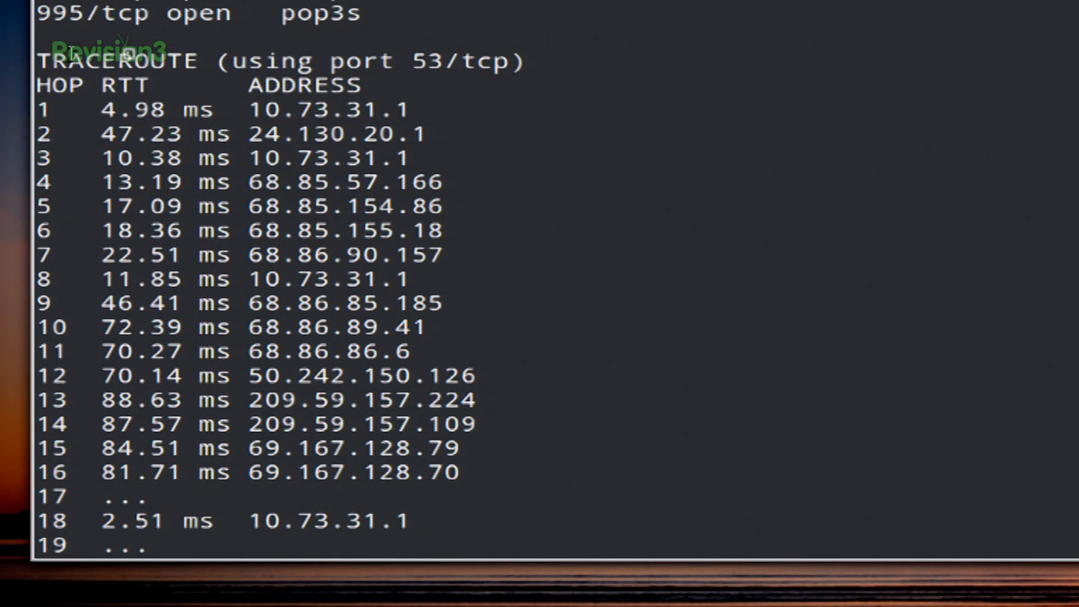
pyautogui.moveTo(328, 61)
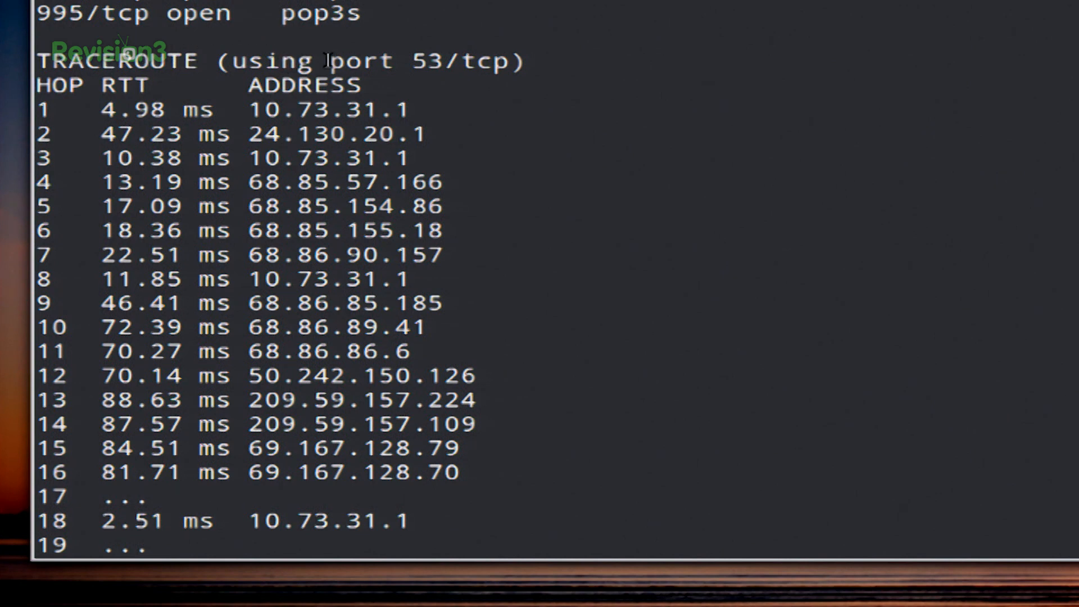
pyautogui.moveTo(145, 119)
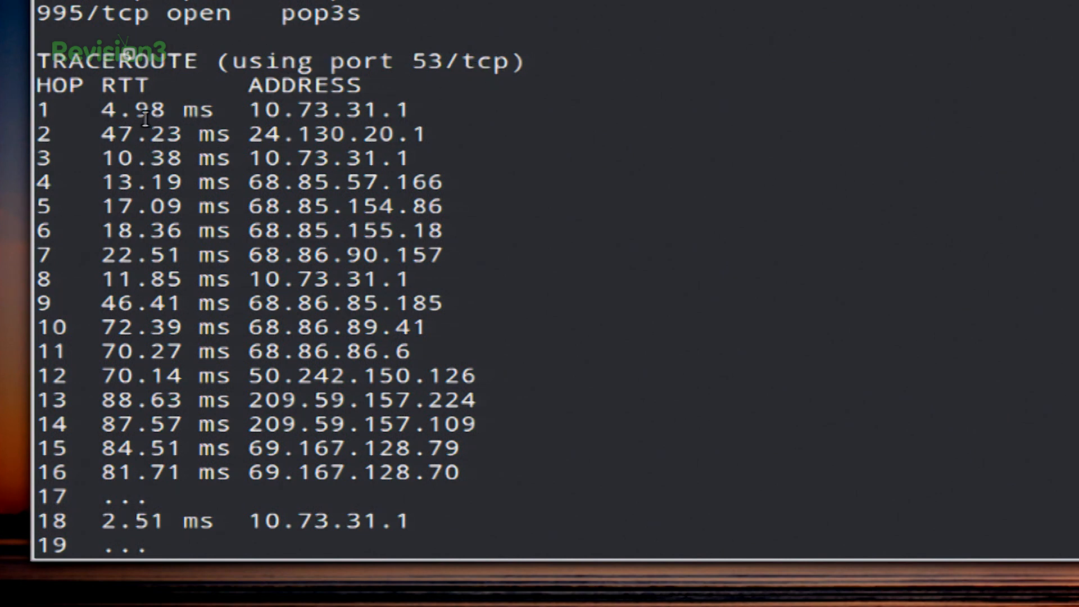
pyautogui.moveTo(134, 142)
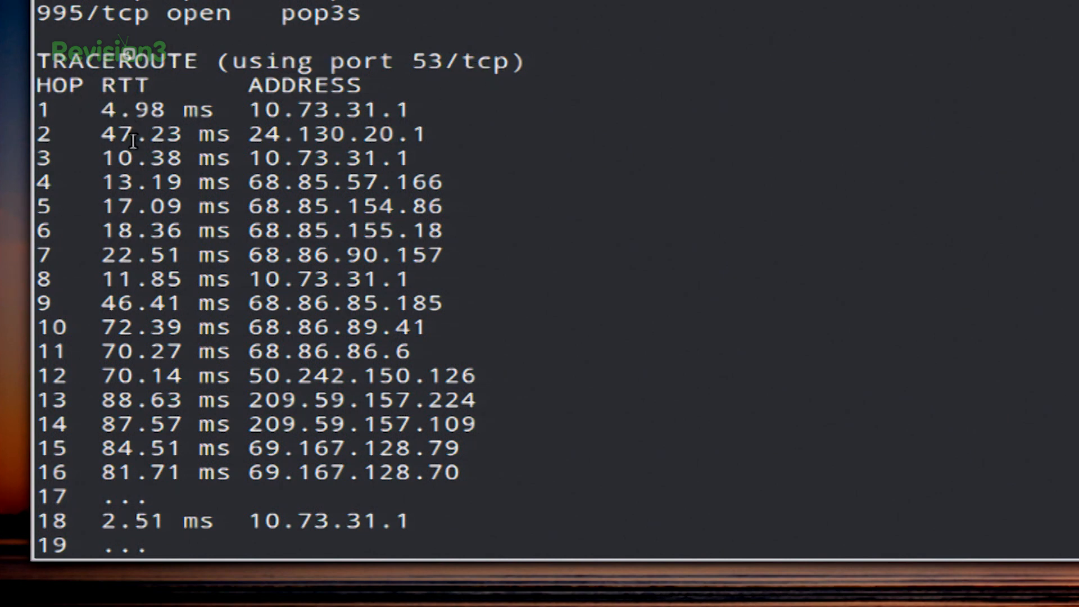
pyautogui.doubleClick(305, 84)
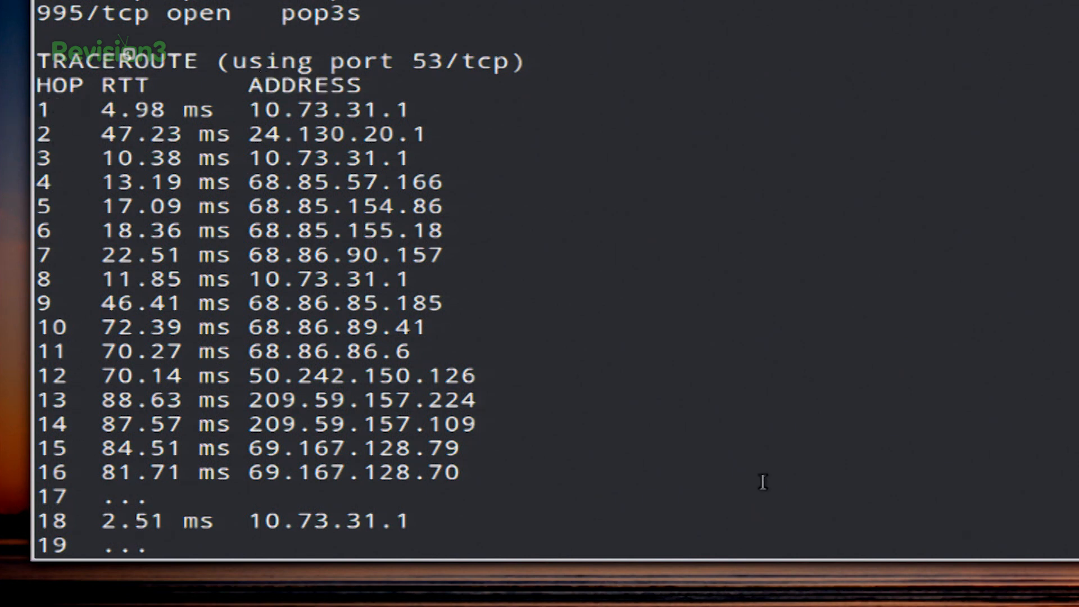
pyautogui.scroll(-3)
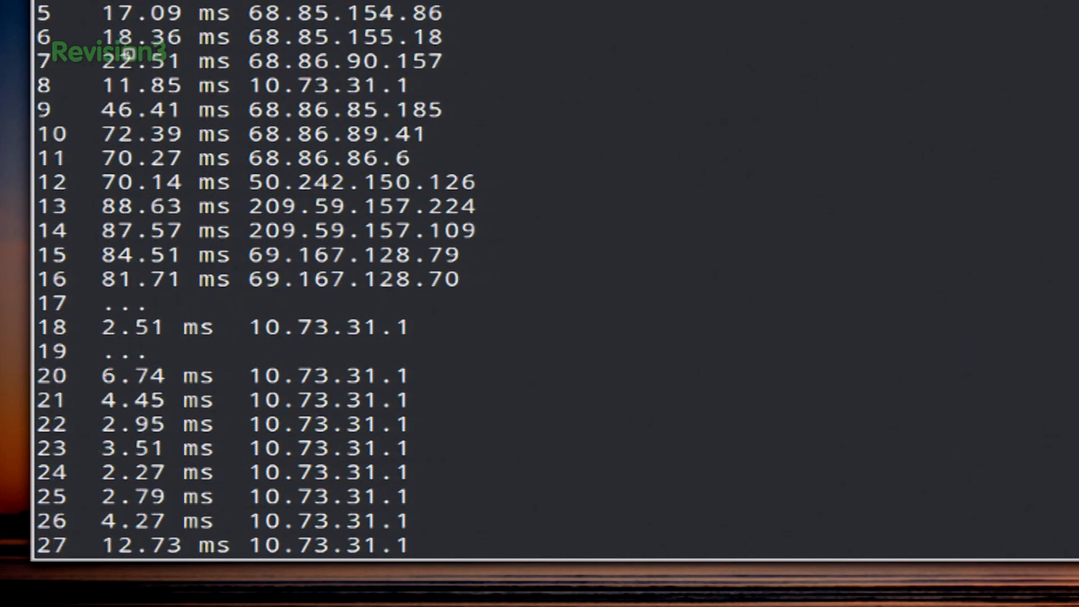
pyautogui.scroll(-3)
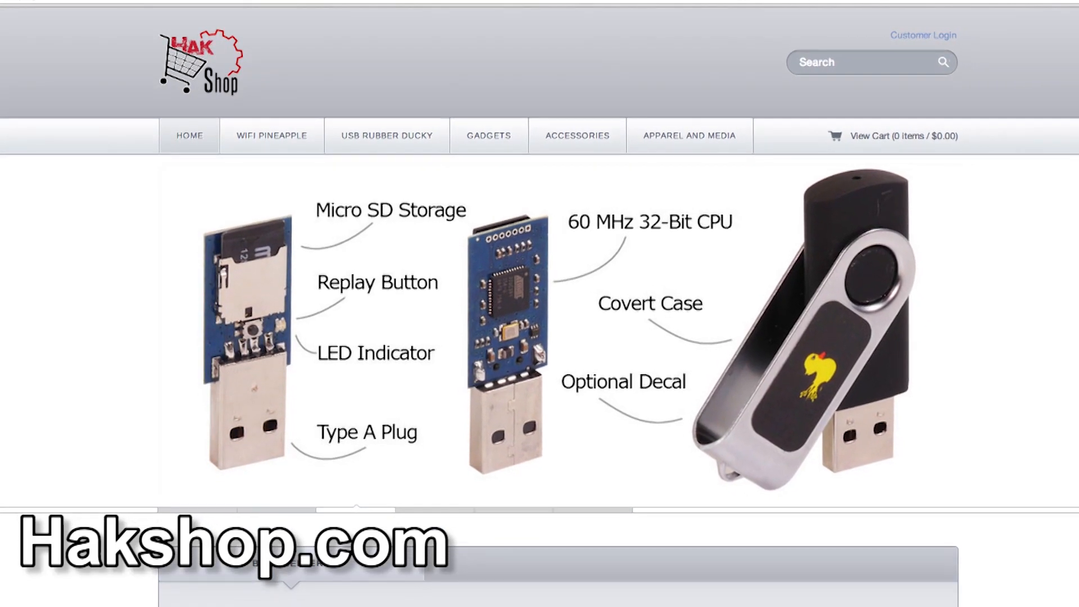
# Step: Scroll the Hak5 forum thread about the USB Rubber Ducky DT 2.5 payload
pyautogui.scroll(-3)
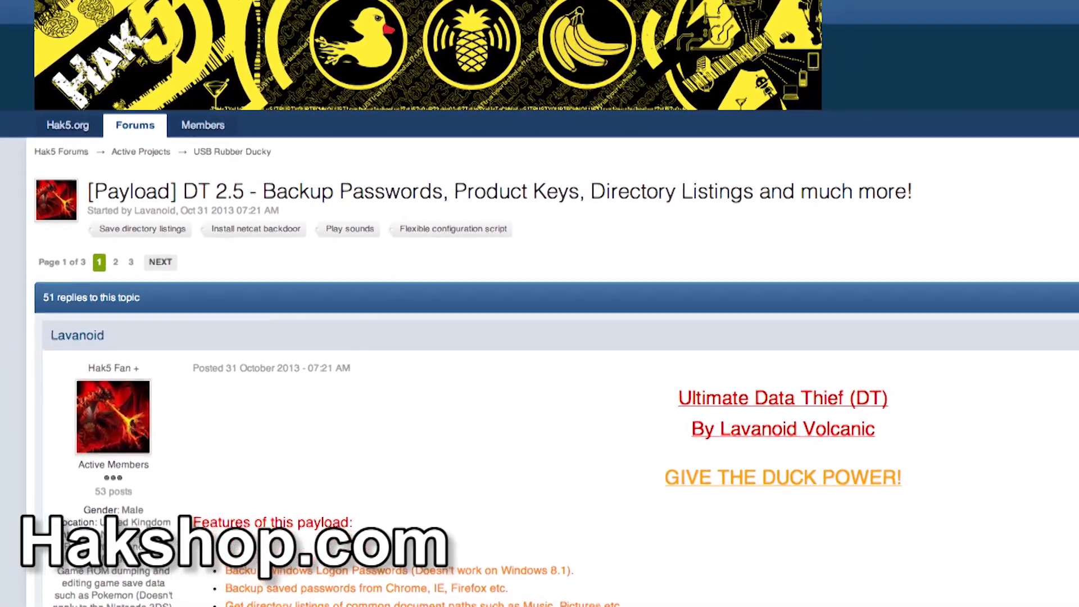
pyautogui.scroll(-3)
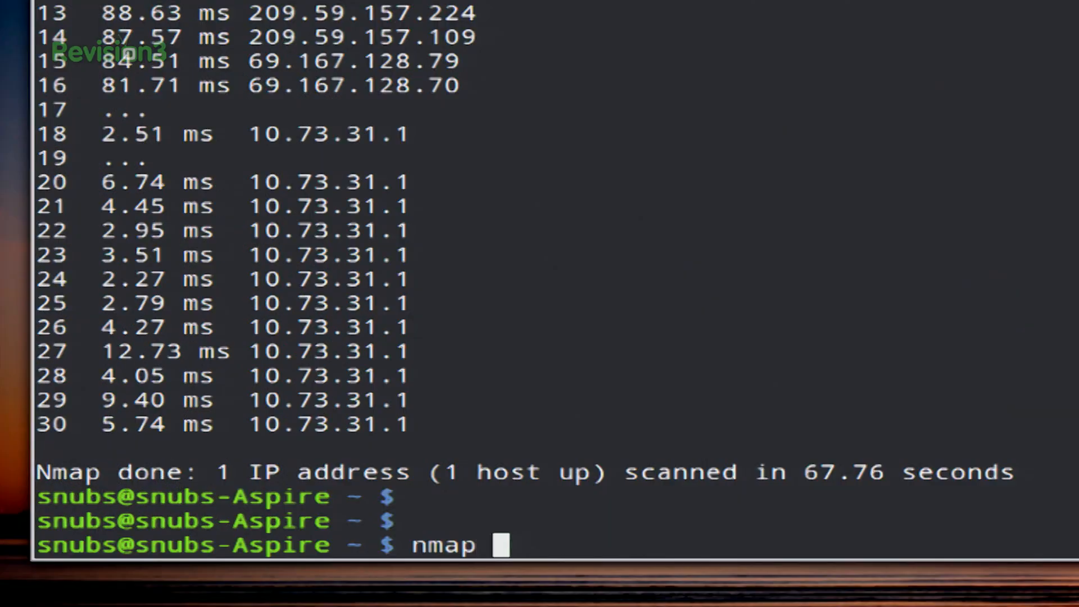
# Step: Run sudo nmap -R 10.73.31.145 to force reverse DNS, getting no-DNS-server warnings and ports 139, 445 open
pyautogui.write('-R')
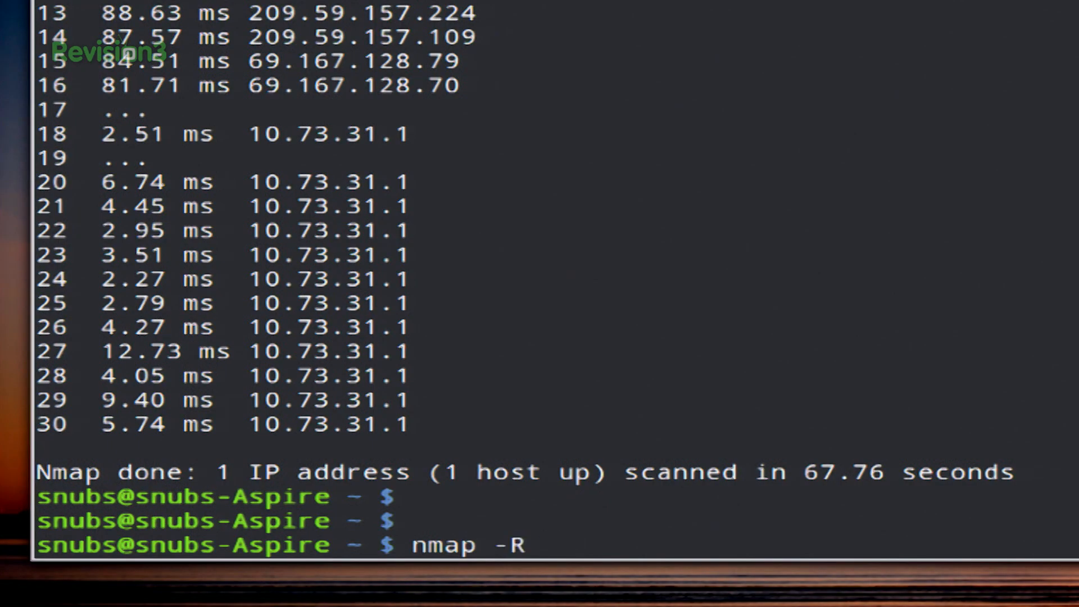
pyautogui.write('10.73.31.145')
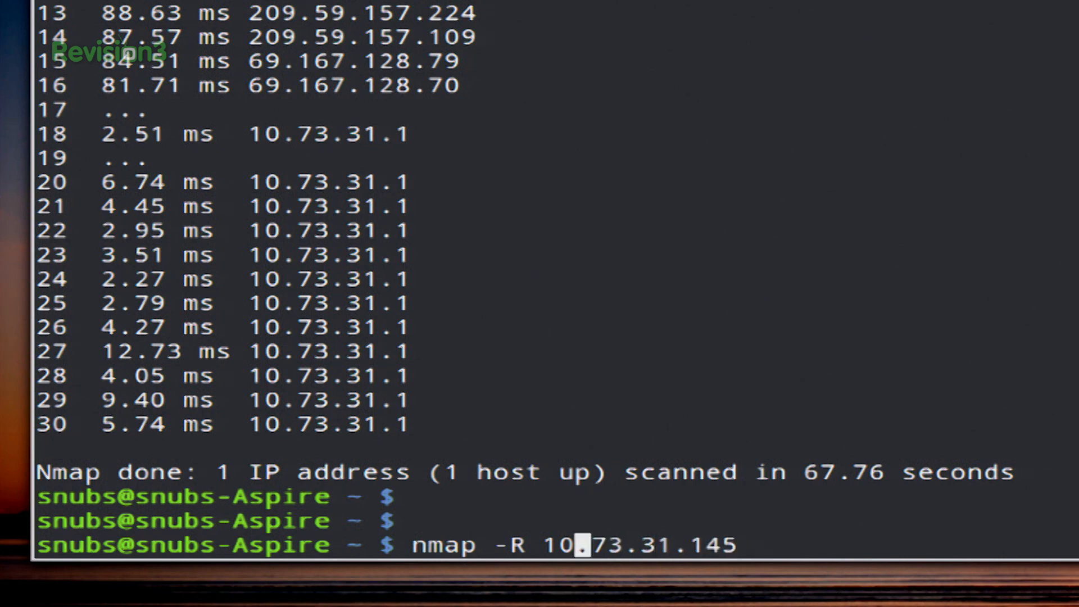
pyautogui.write('sudo')
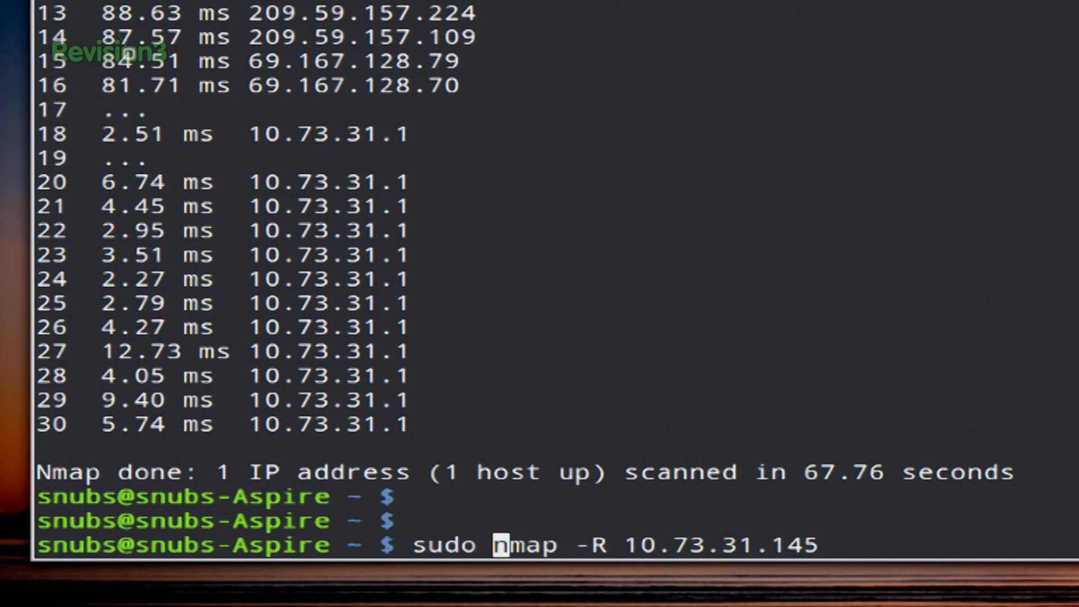
pyautogui.press('Return')
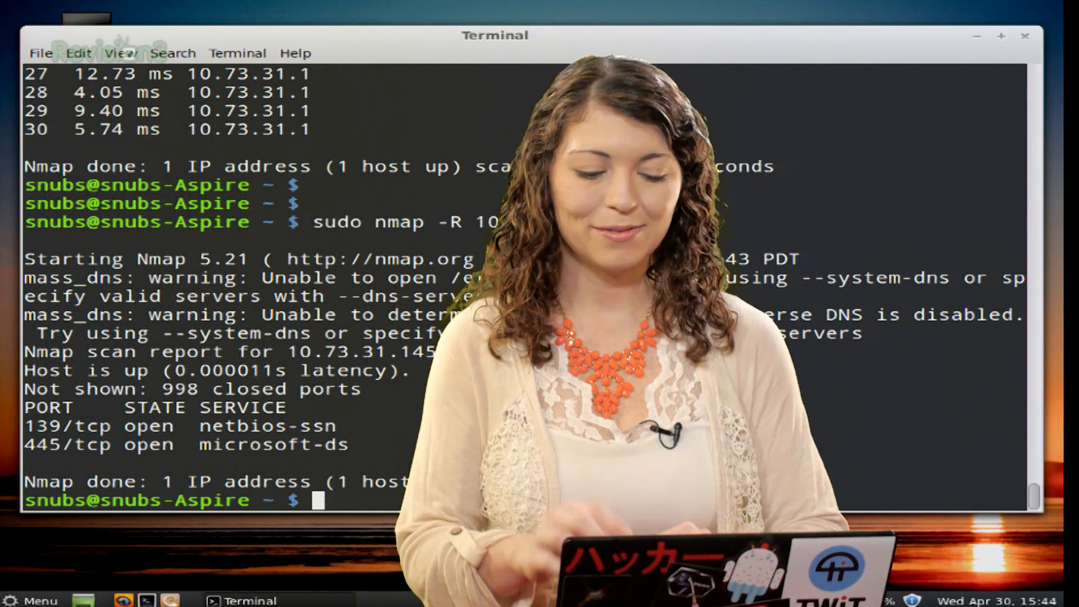
# Step: Run sudo nmap --system-dns 10.73.31.145, resolving the host as snubs-Aspire.local
pyautogui.write('nmap')
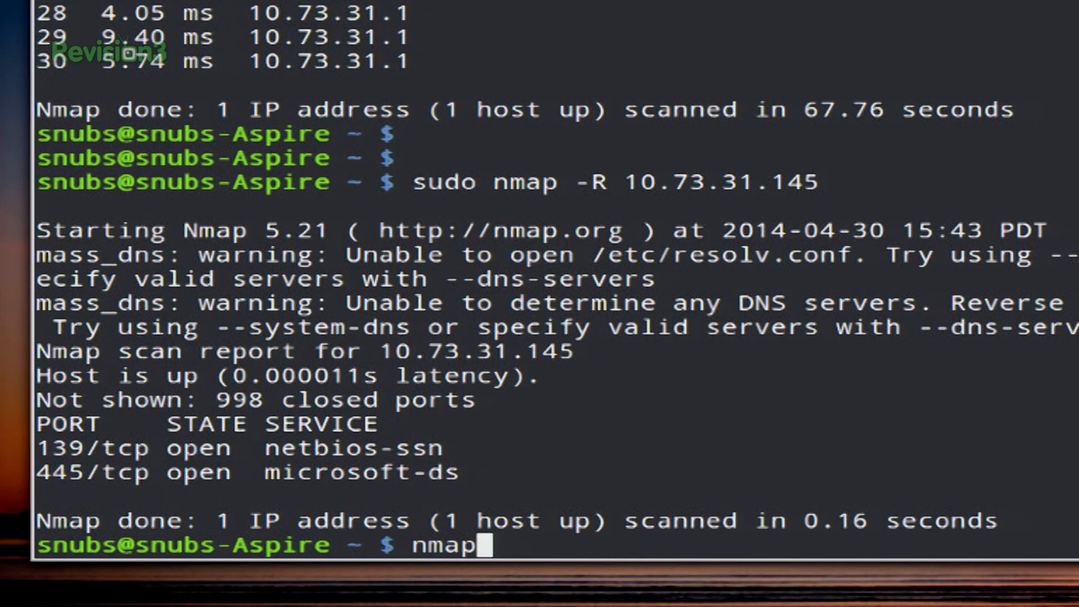
pyautogui.write('sudo n')
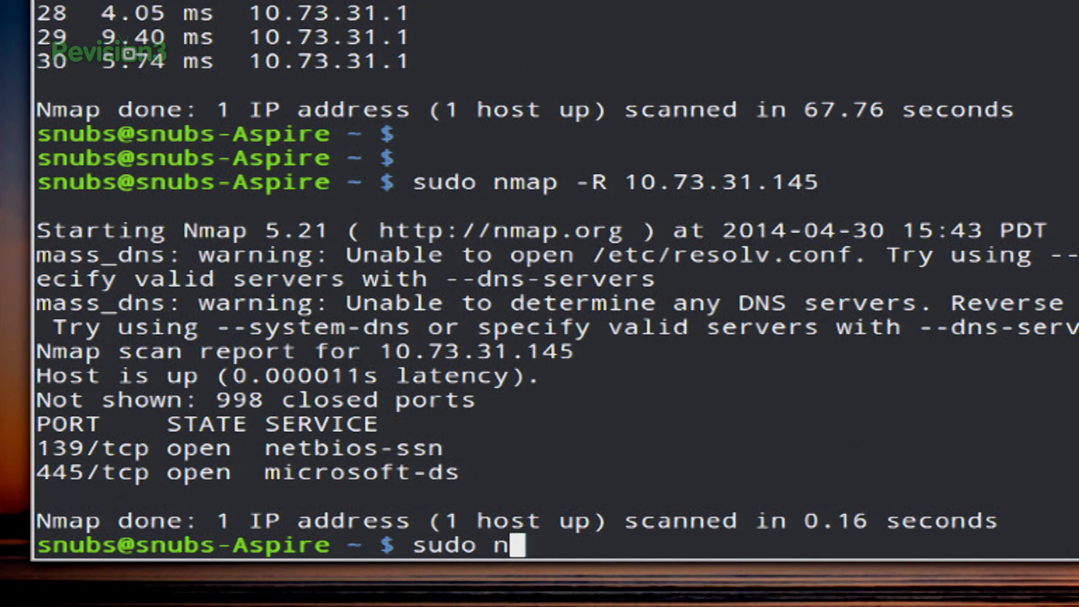
pyautogui.write('map -')
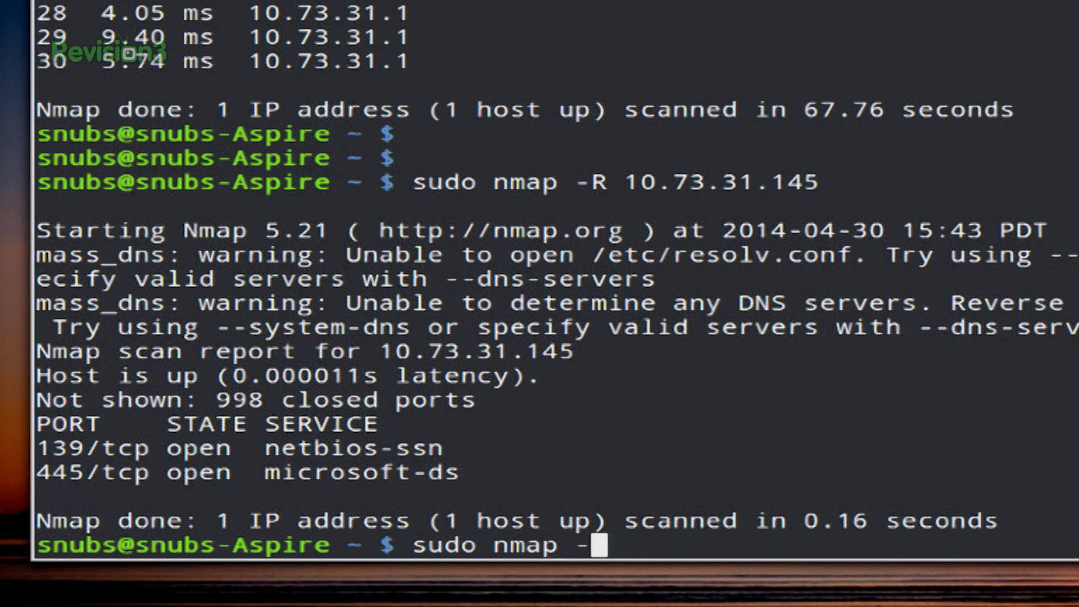
pyautogui.write('-system')
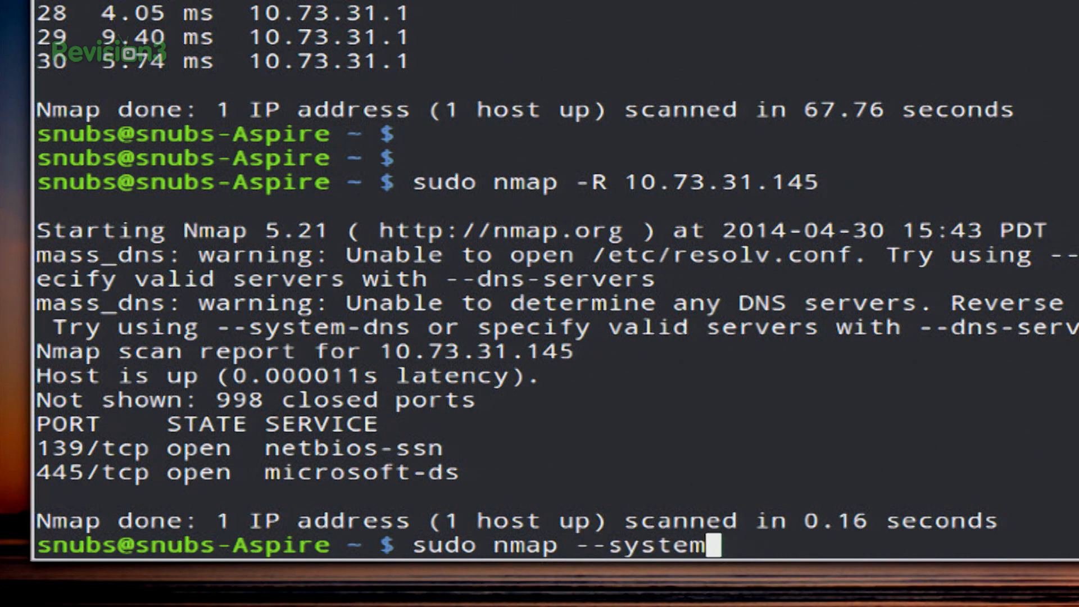
pyautogui.write('-dns 10.')
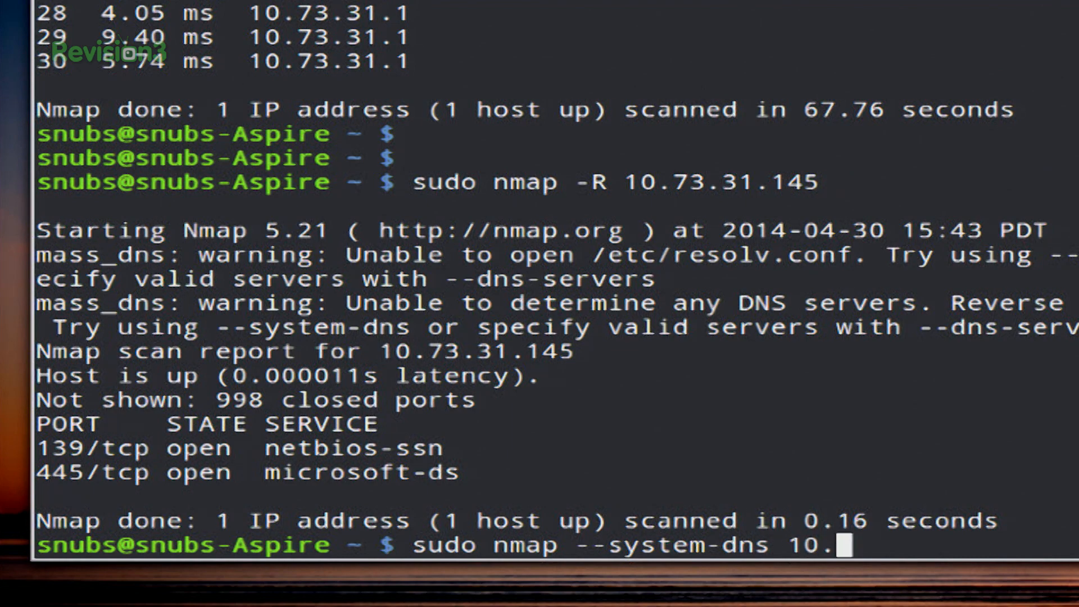
pyautogui.write('73.31.14')
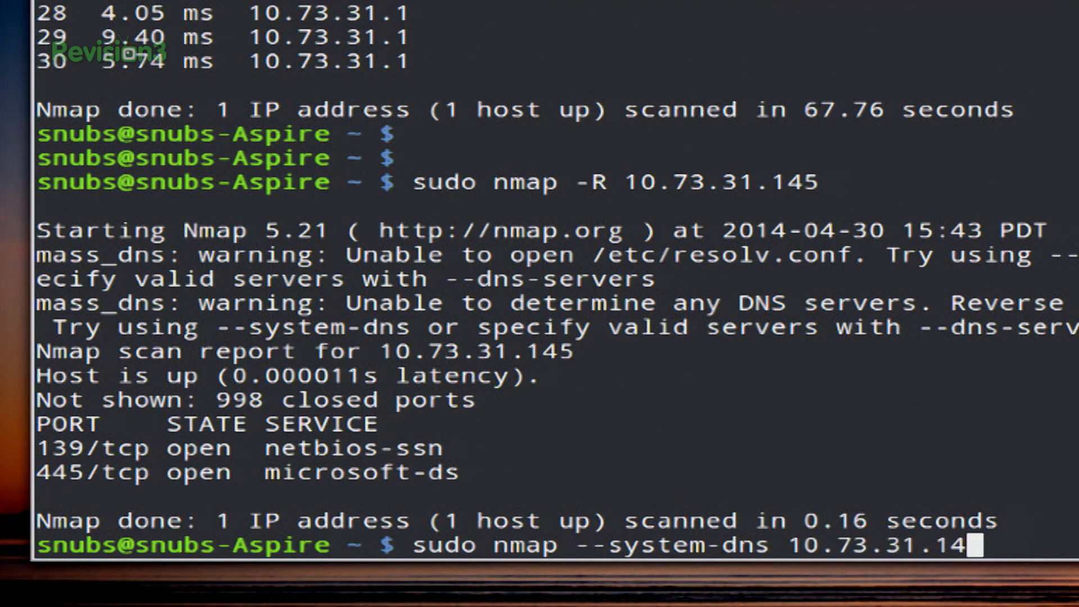
pyautogui.press('Return')
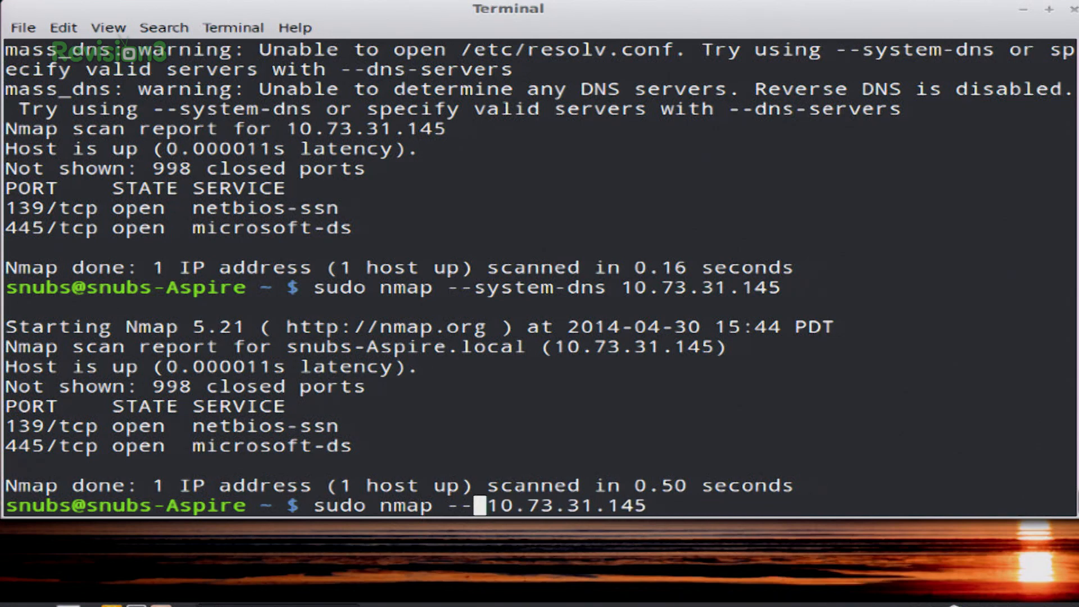
# Step: Run sudo nmap --dns-servers 208.67.222.222,208.84.54.222 10.73.31.145 using custom DNS servers
pyautogui.write('d')
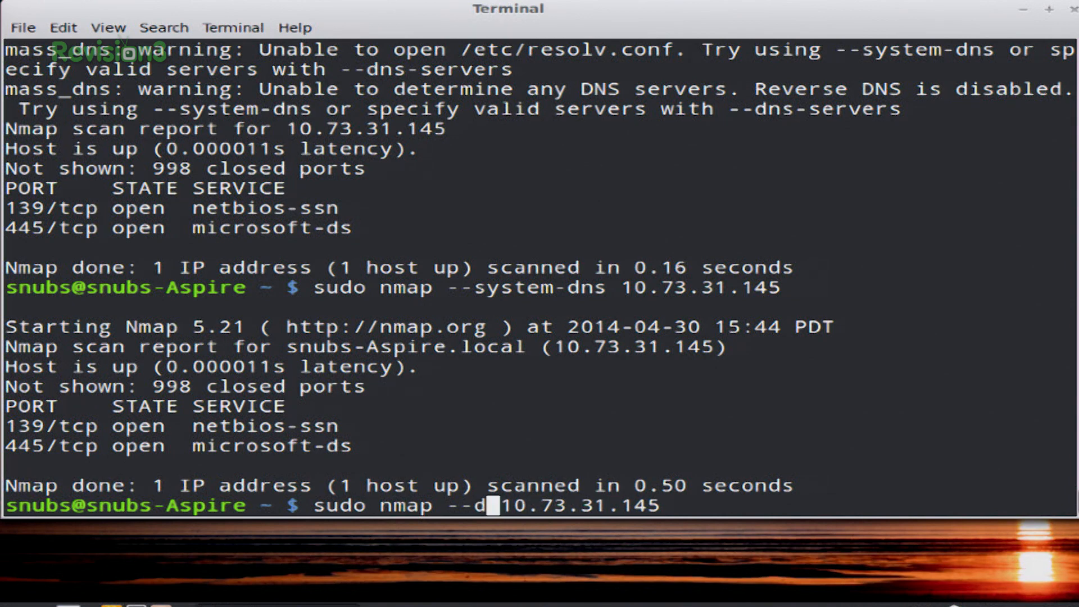
pyautogui.write('ns-servers')
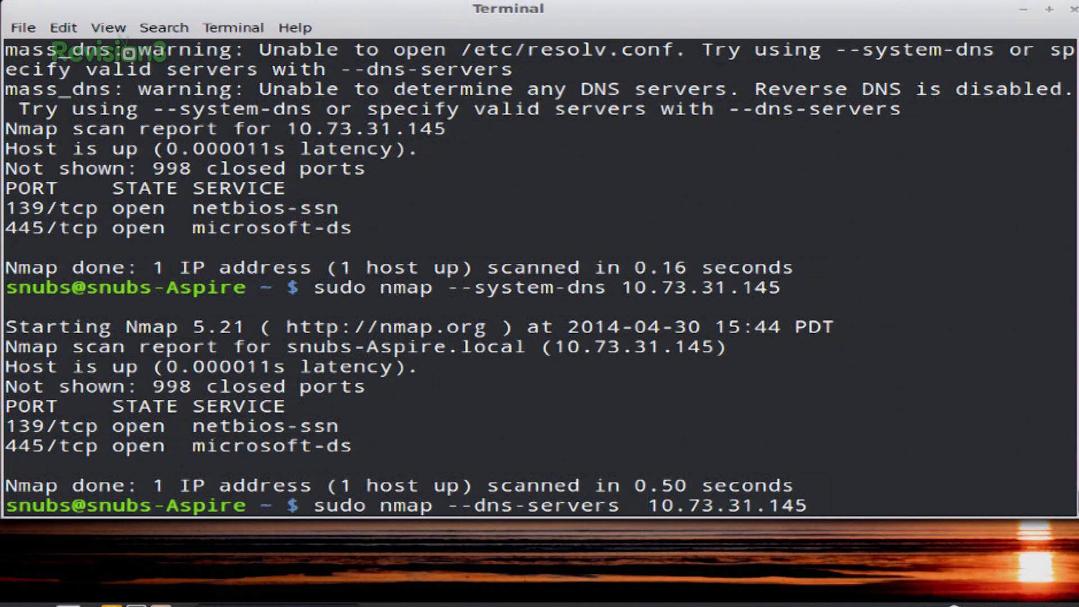
pyautogui.write('208.')
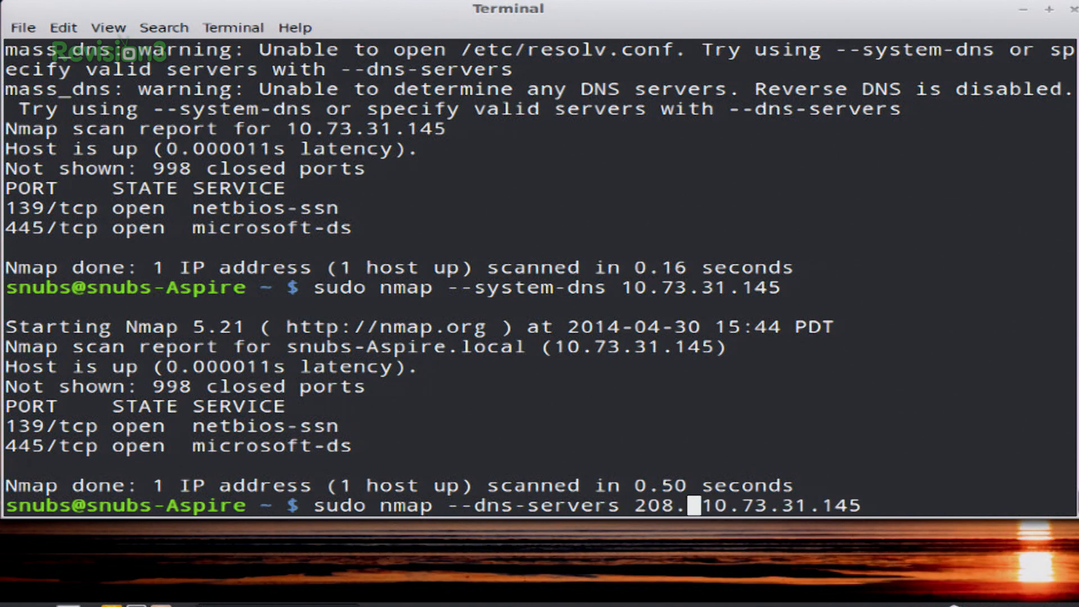
pyautogui.write('67')
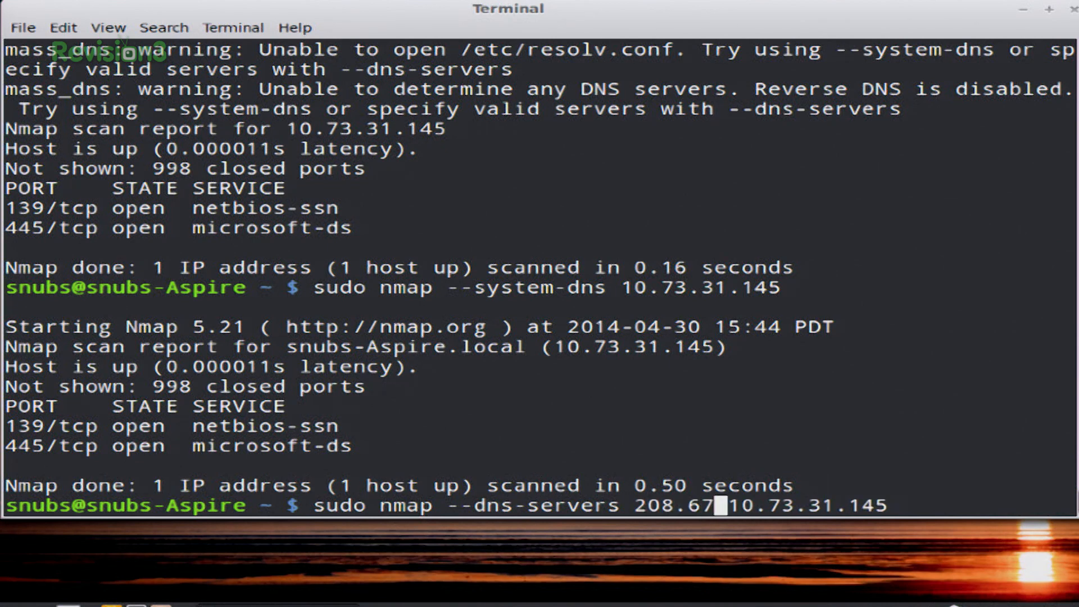
pyautogui.write('222.222')
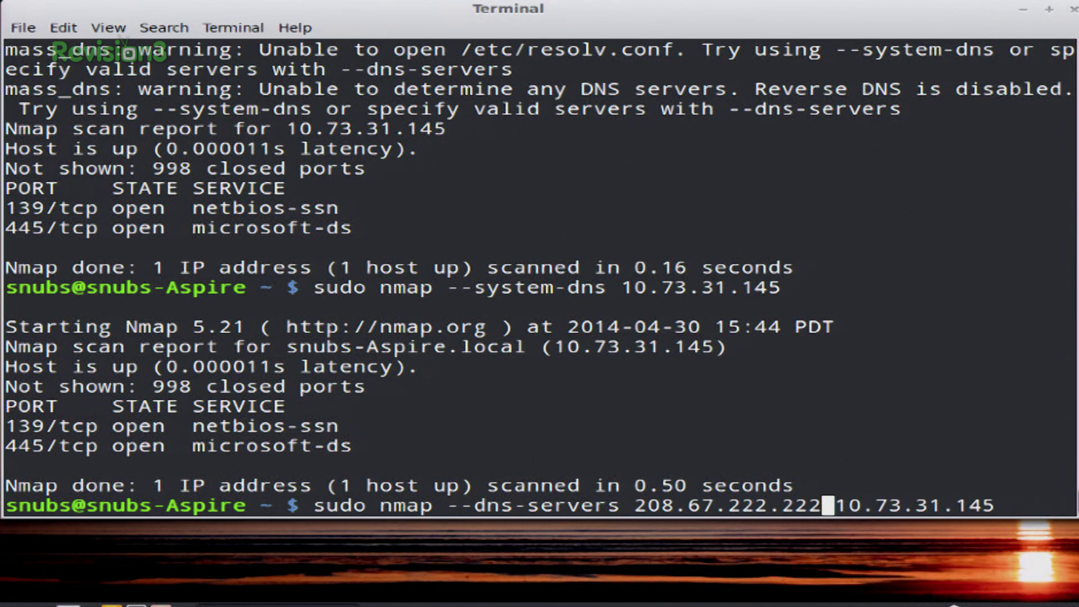
pyautogui.write(',')
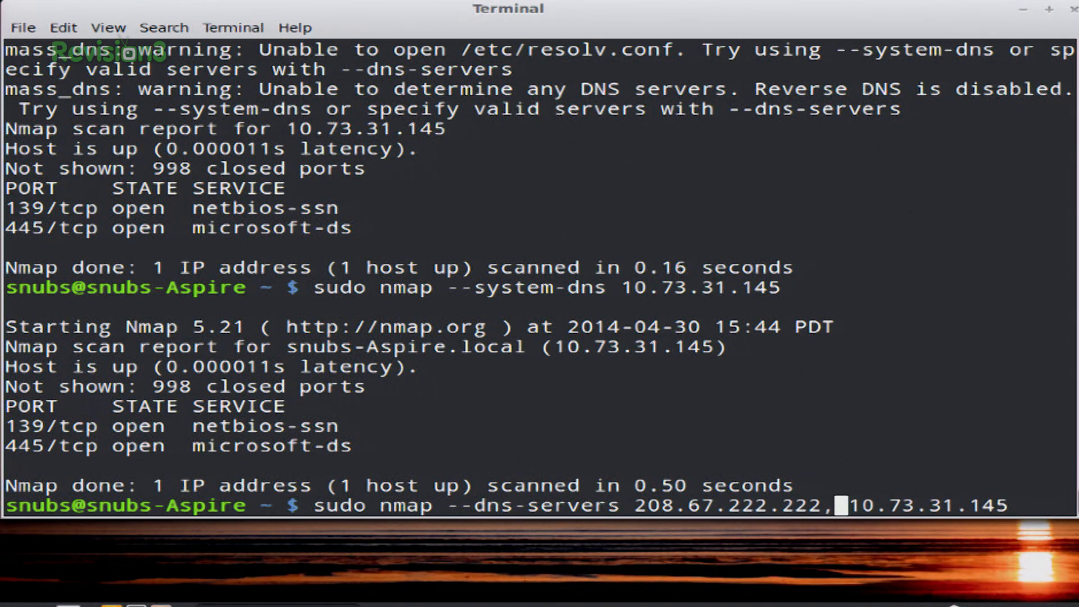
pyautogui.write(',208.8')
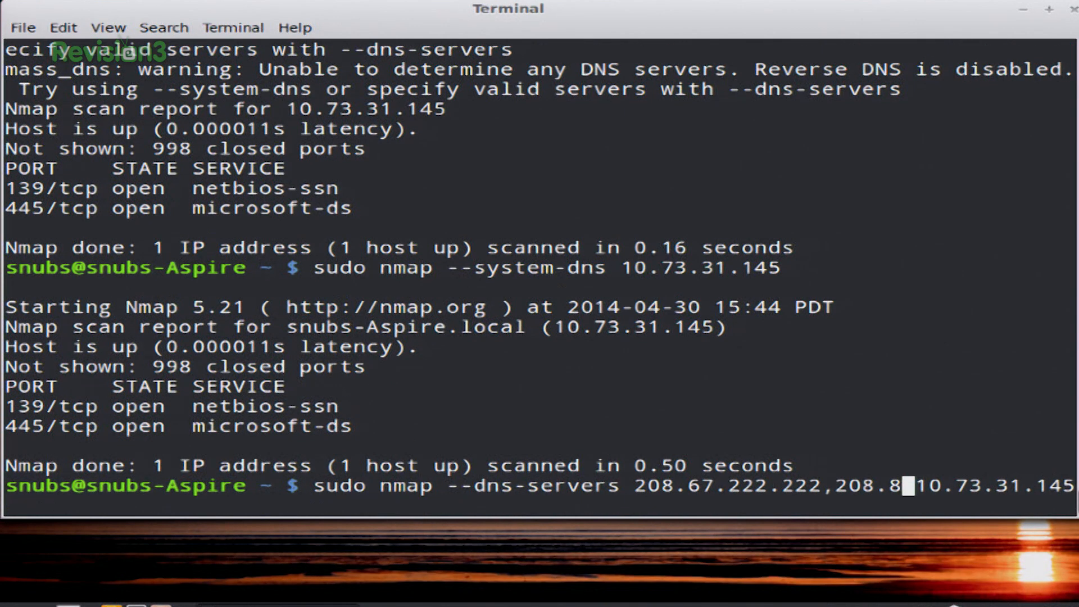
pyautogui.write('4.4')
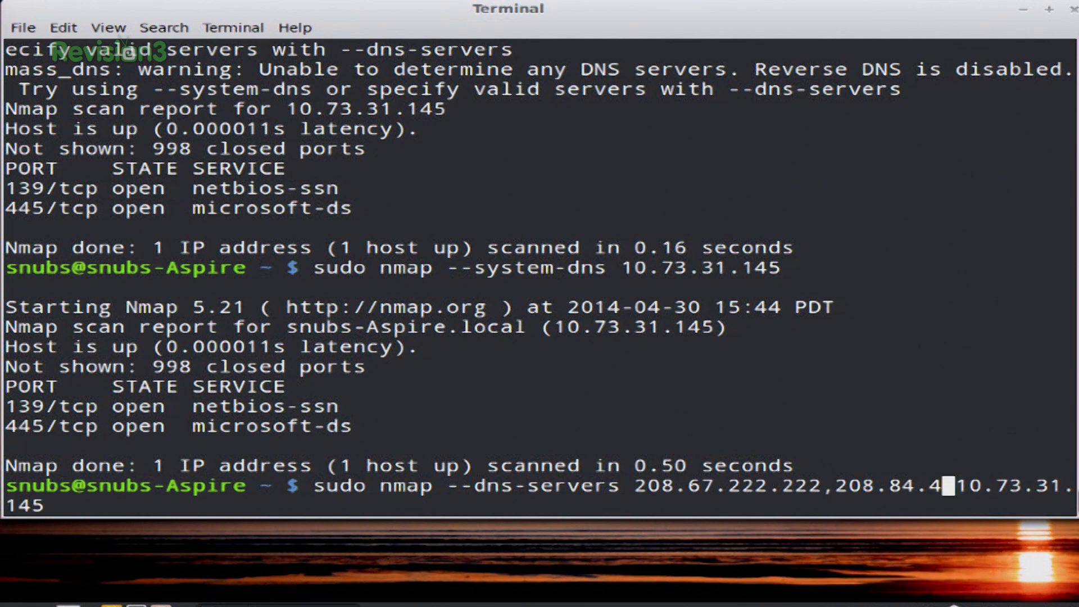
pyautogui.write('5')
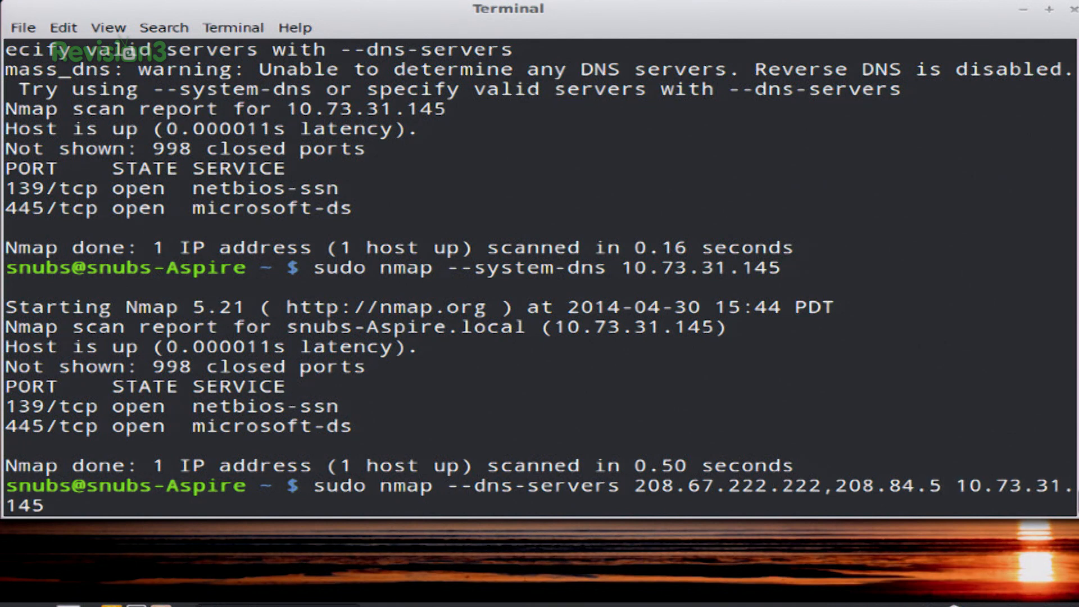
pyautogui.write('4.')
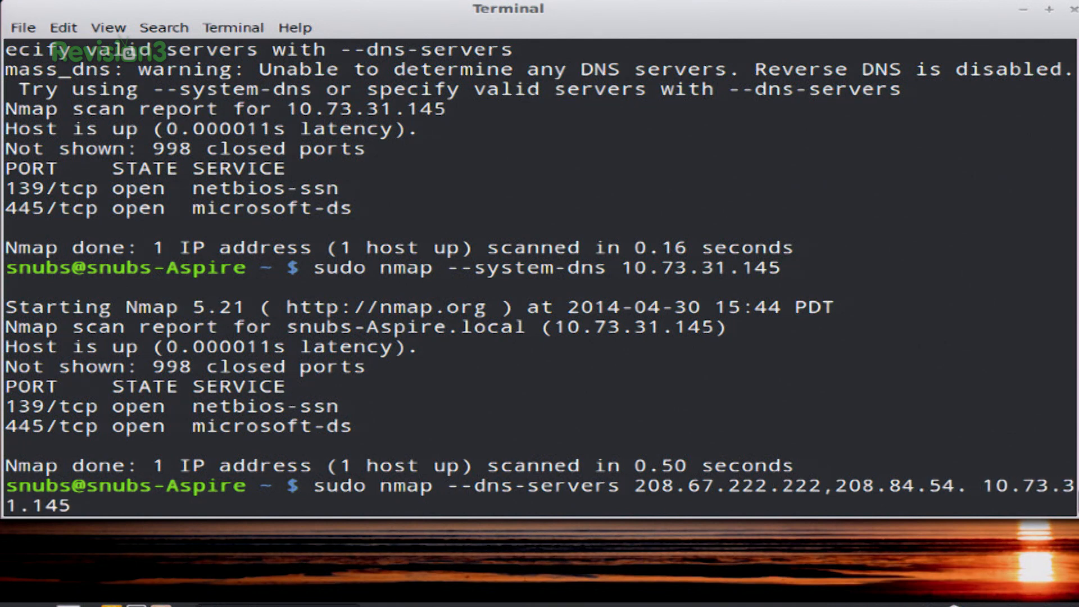
pyautogui.write('222')
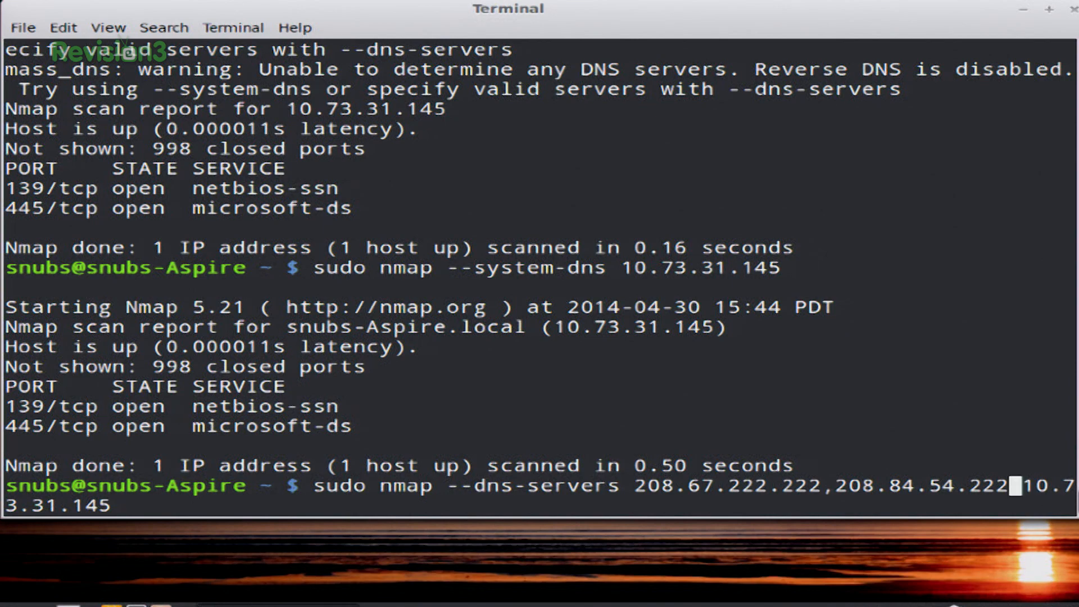
pyautogui.press('Return')
pyautogui.write('n')
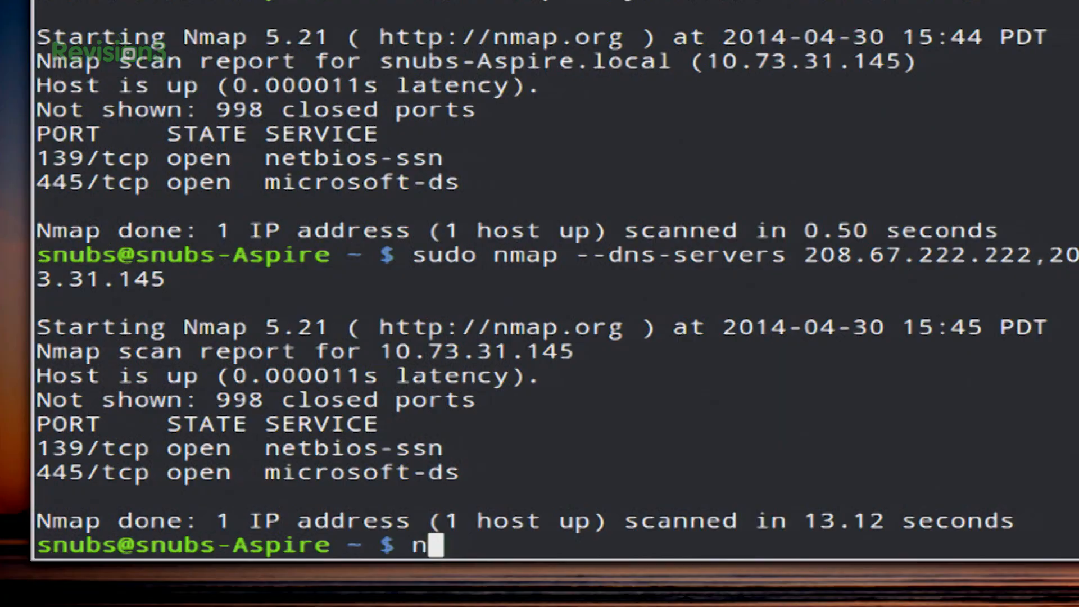
# Step: Run sudo nmap -sL 10.73.31.1/24 and scroll the list of addresses from 10.73.31.0 upward
pyautogui.write('sudo nm')
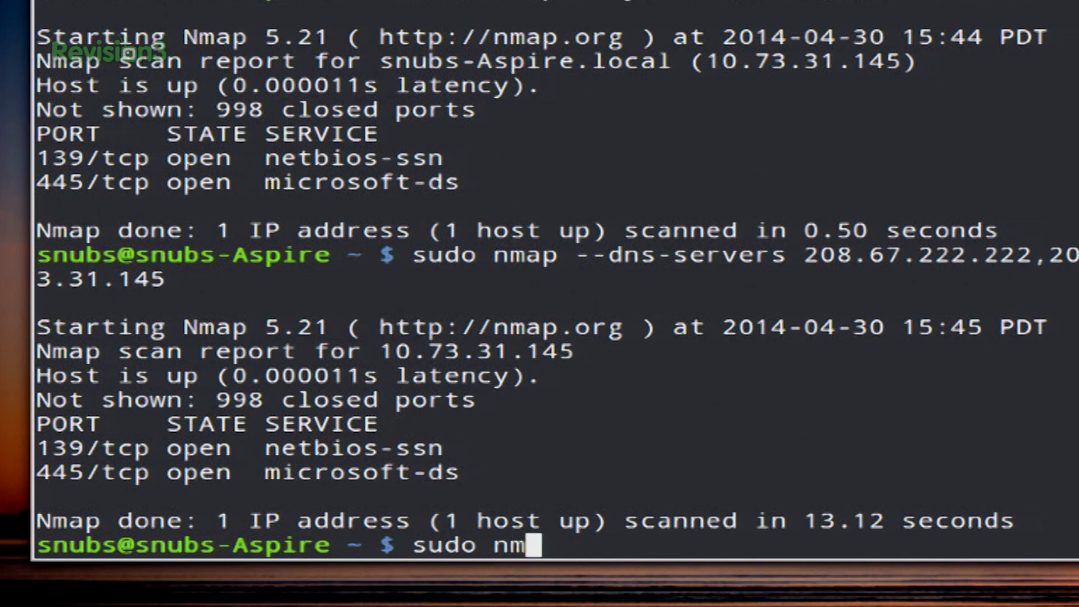
pyautogui.write('ap -')
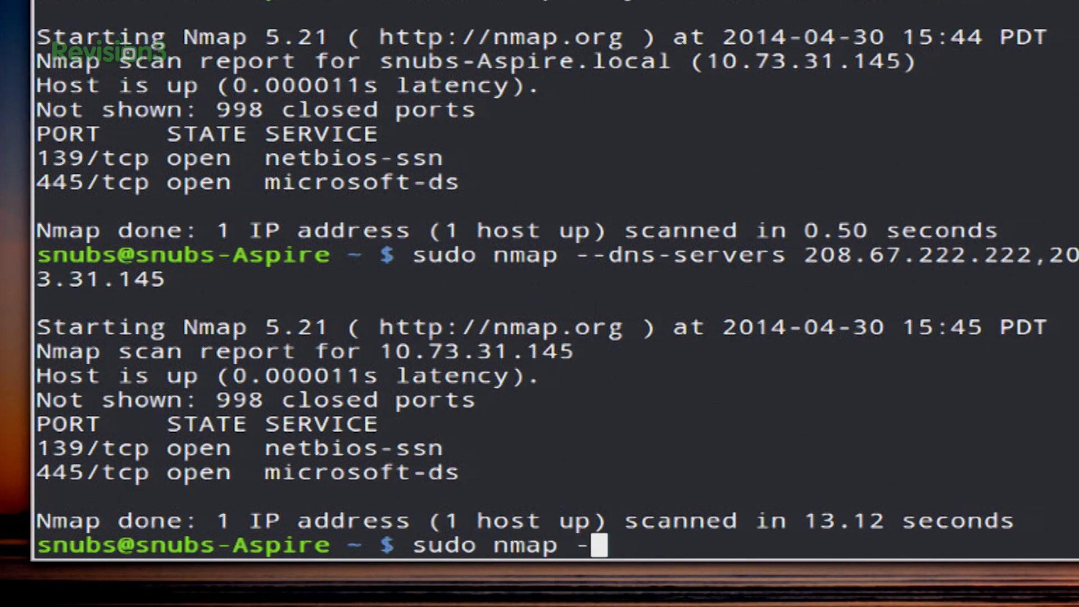
pyautogui.write('sL 10')
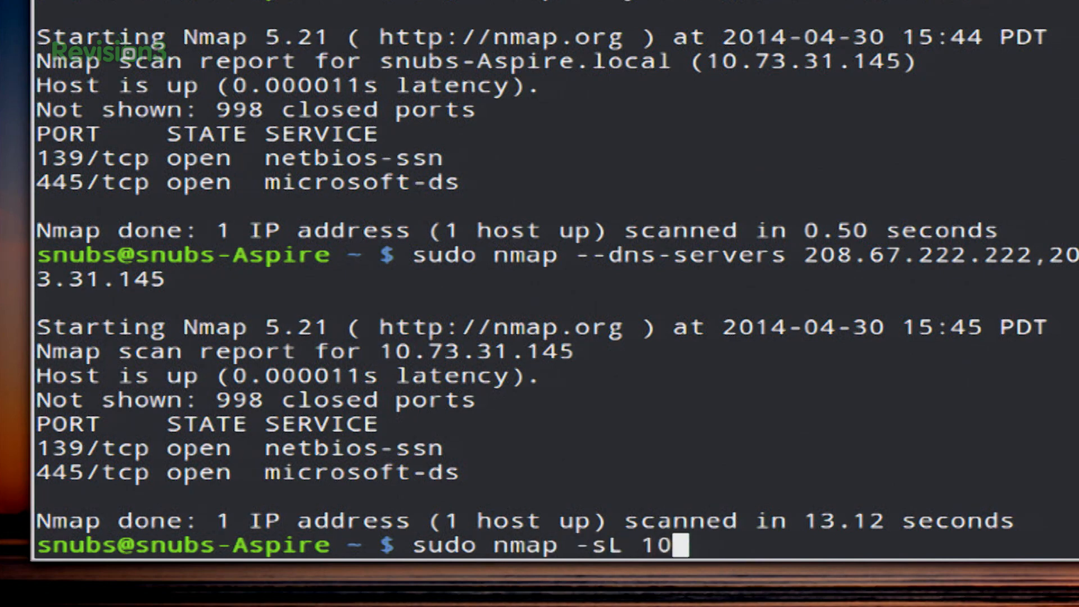
pyautogui.write('.73.31.1/24')
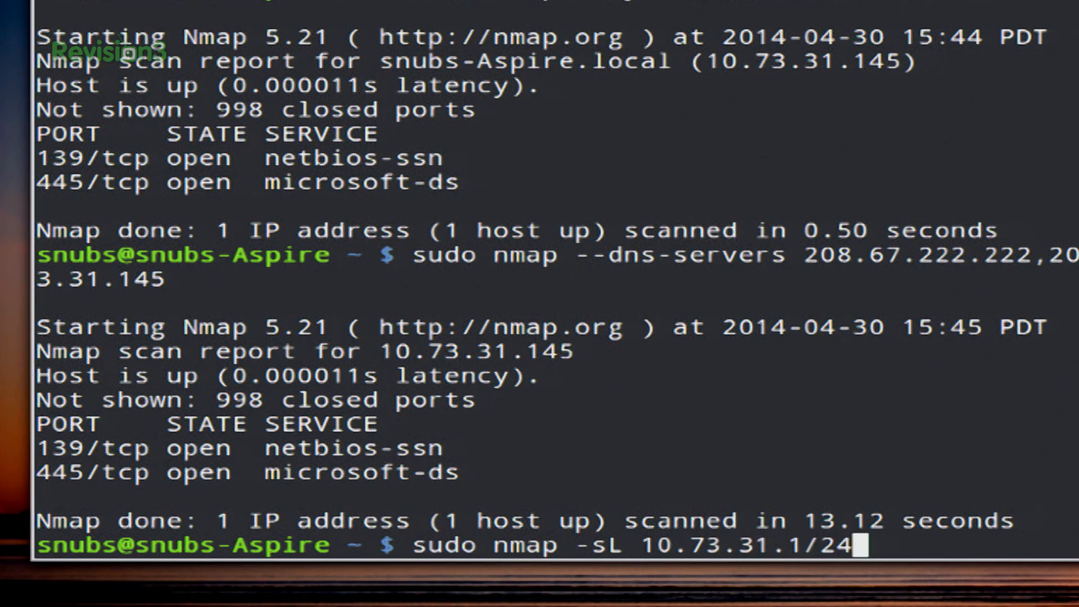
pyautogui.press('Return')
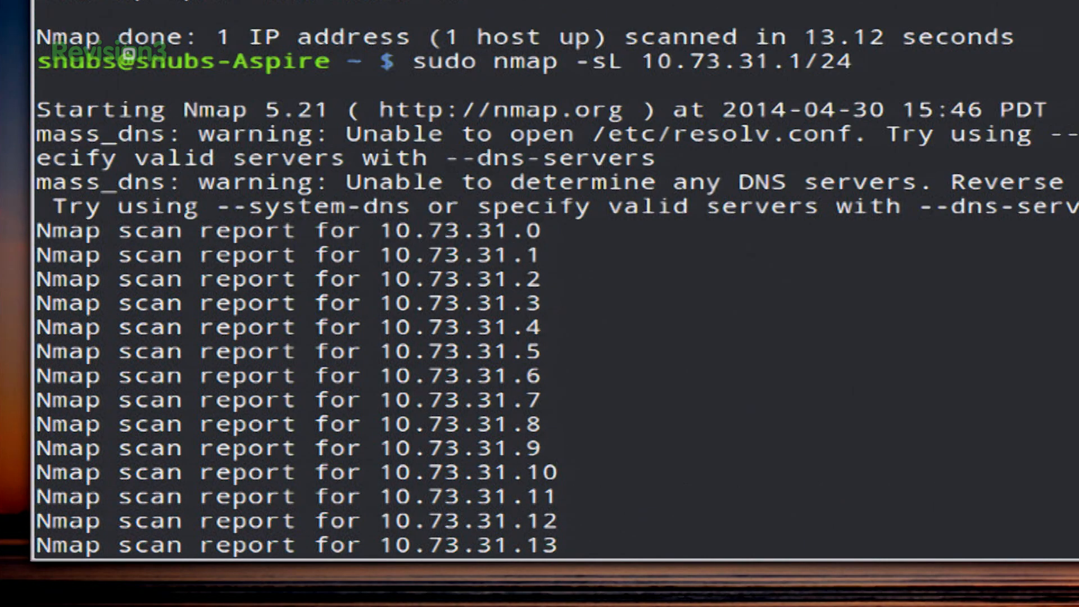
pyautogui.scroll(3)
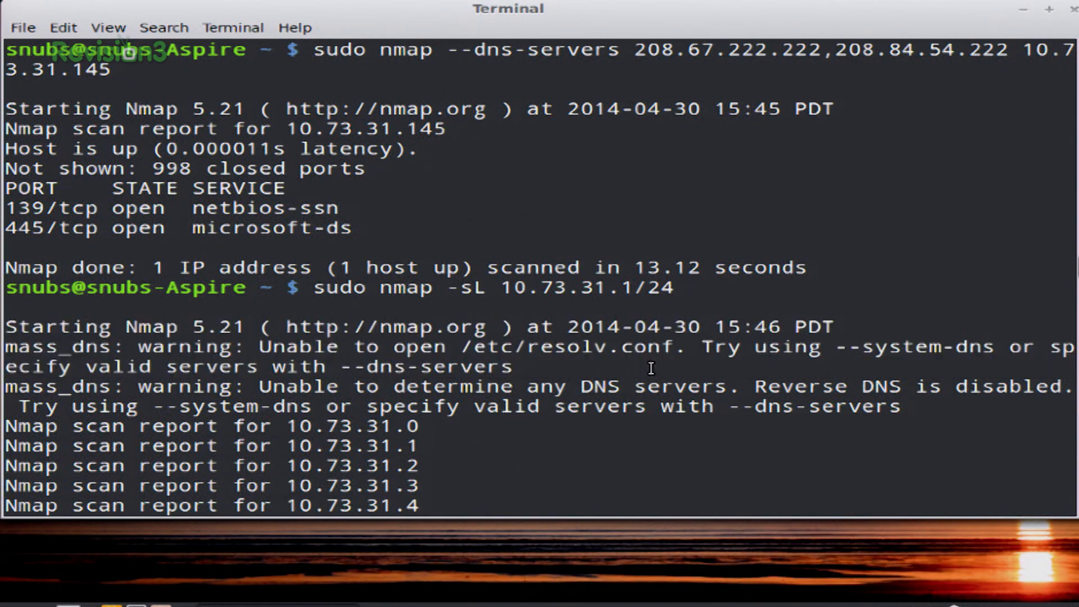
pyautogui.scroll(-3)
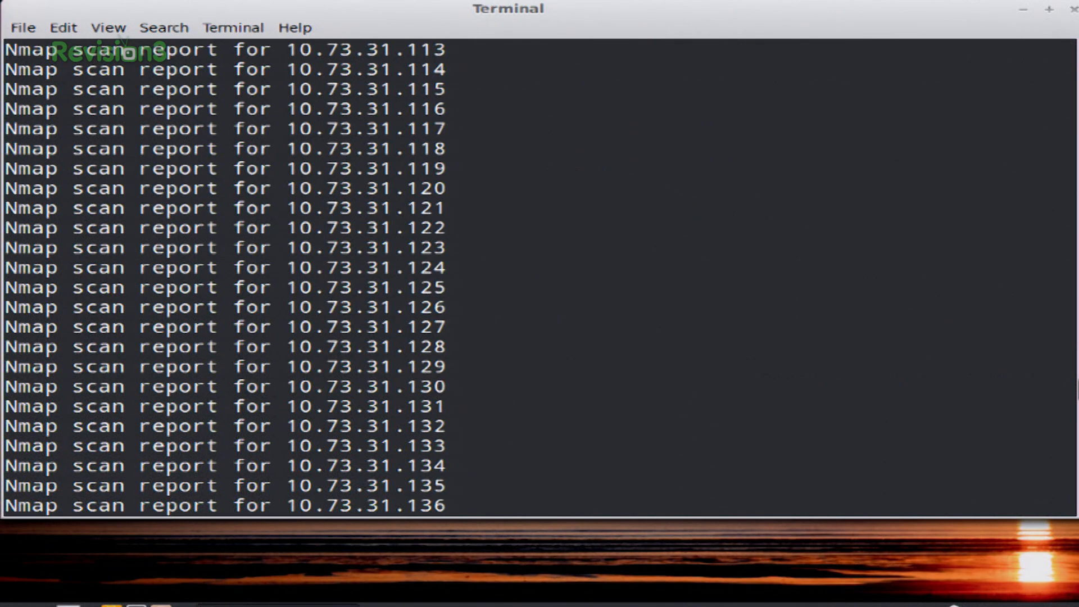